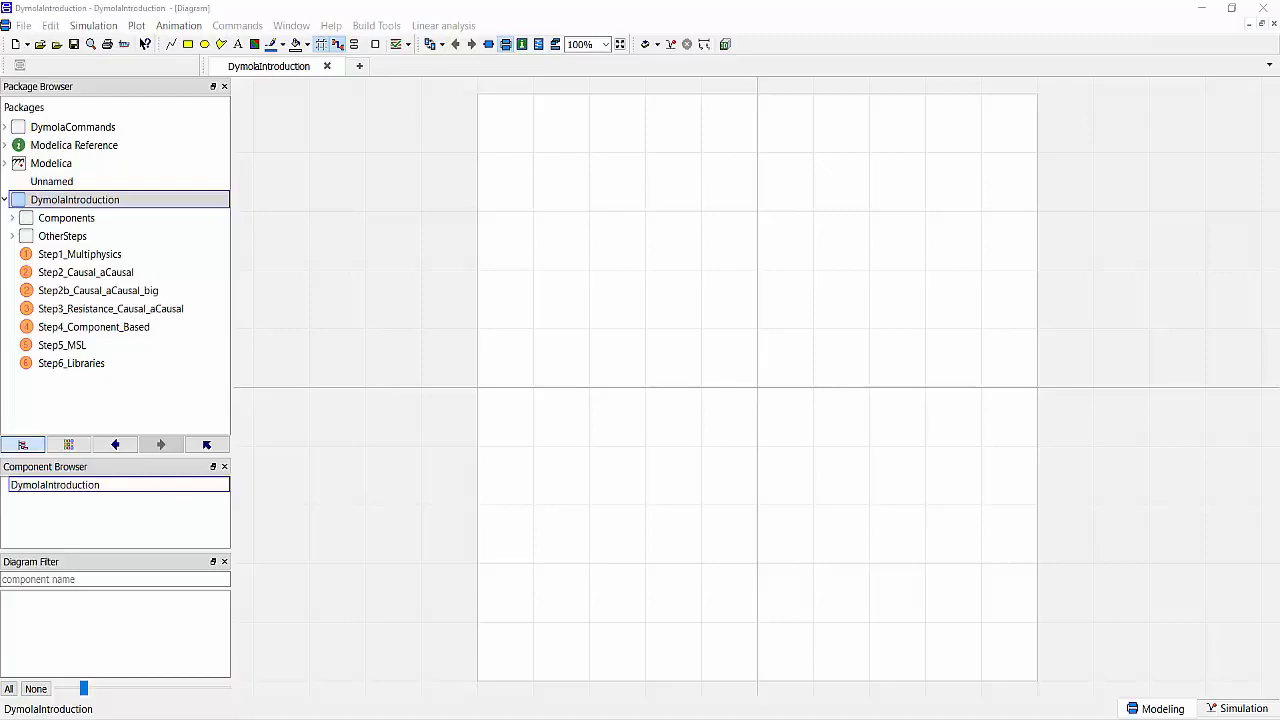
Open Step1_Multiphysics and view the car diagram with dcpm, loadTorque and cooling parts.
left_click(80, 254)
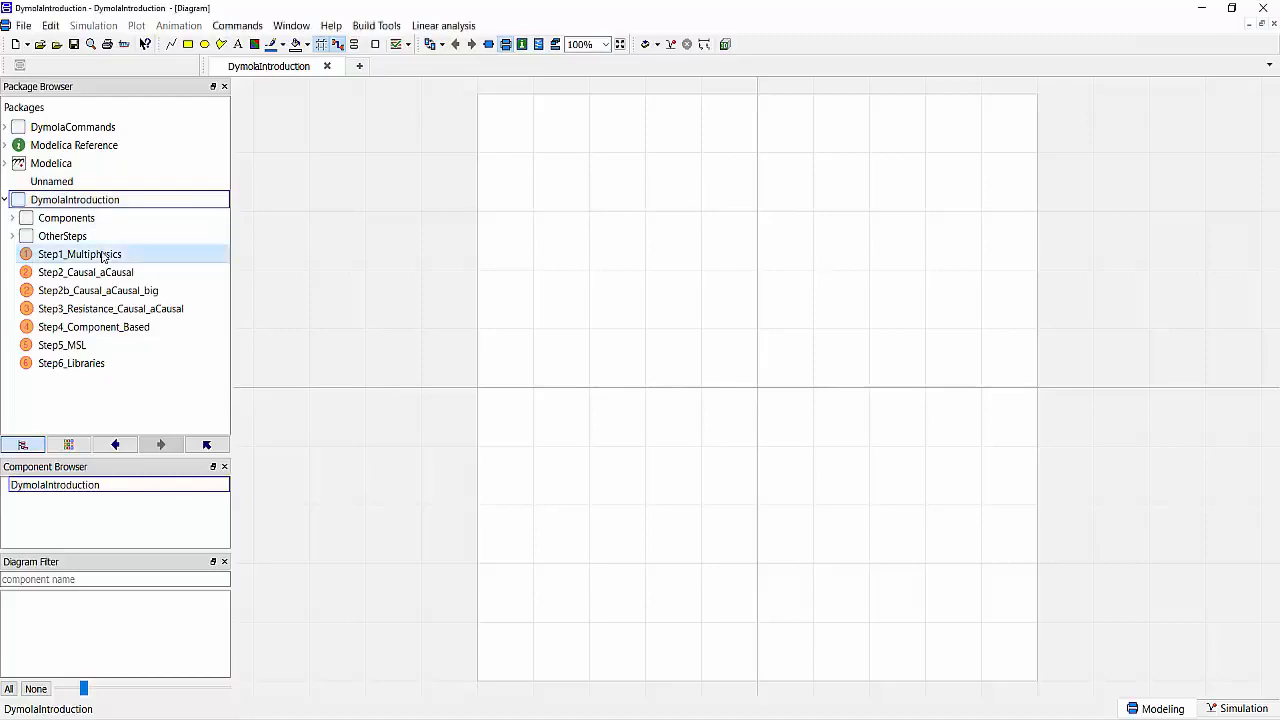
double_click(80, 254)
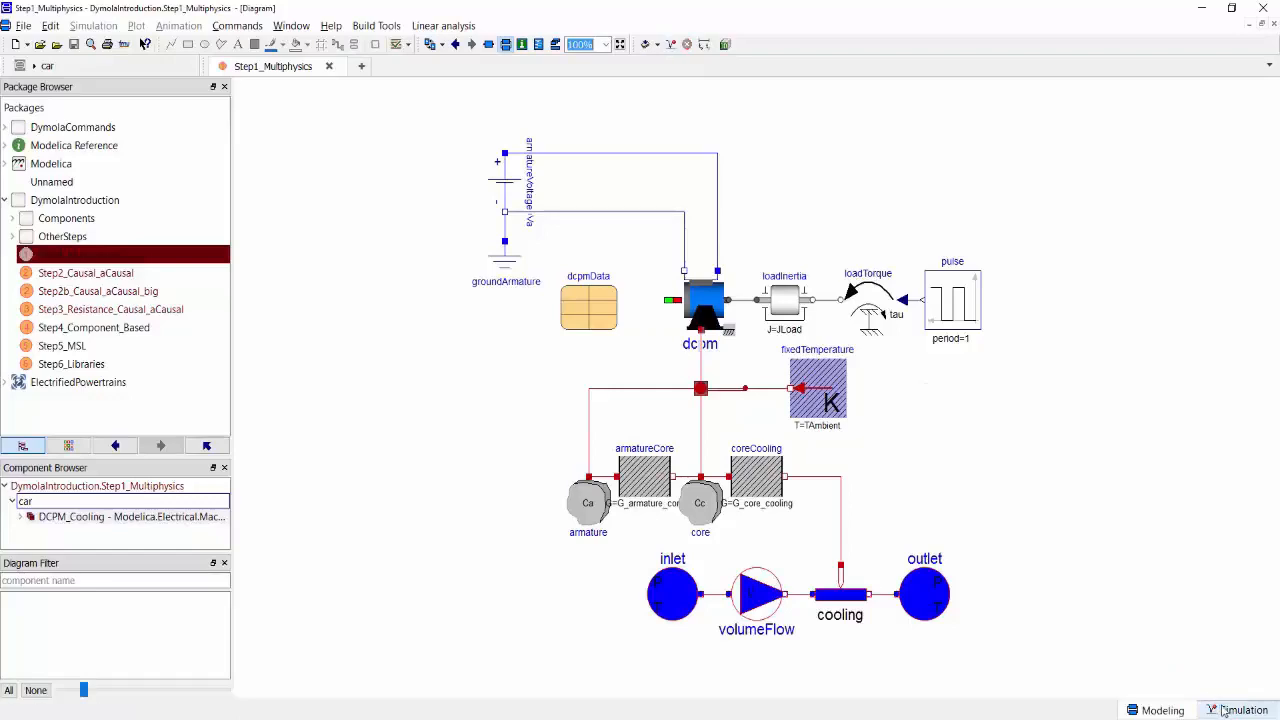
Plot the car core temperature and shaft torques via Commands > Plot Results.
left_click(236, 24)
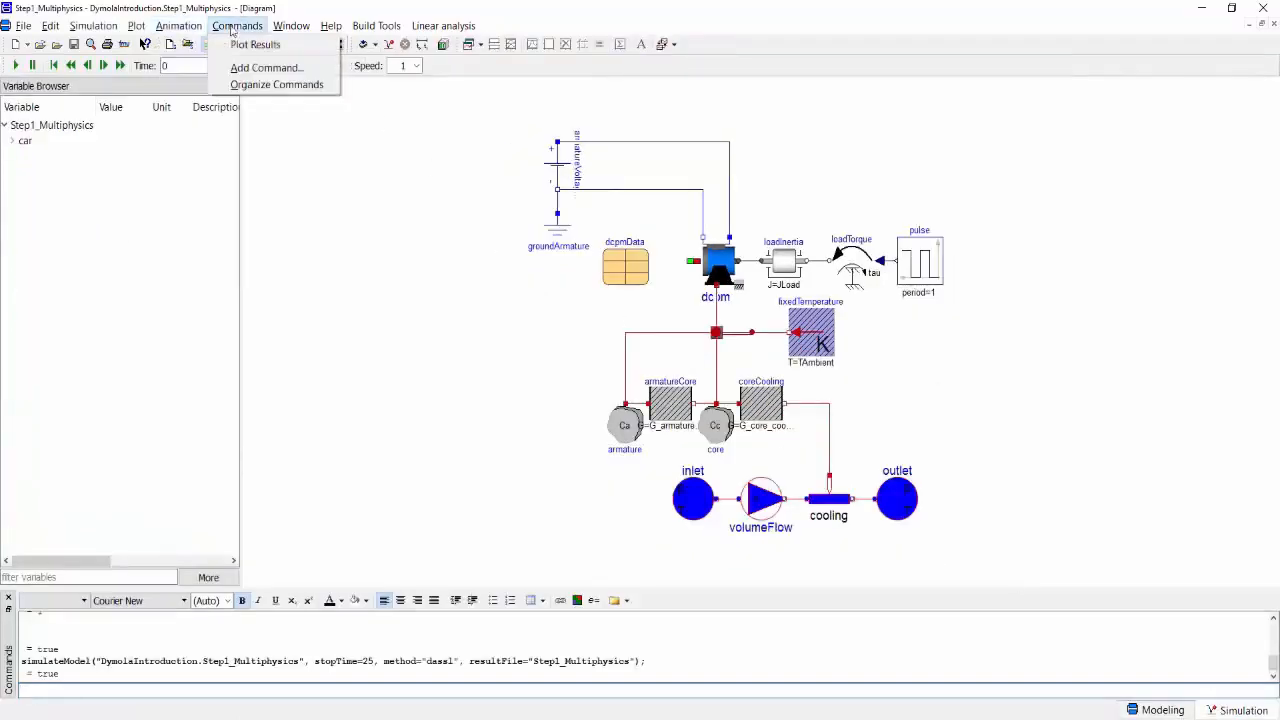
left_click(256, 44)
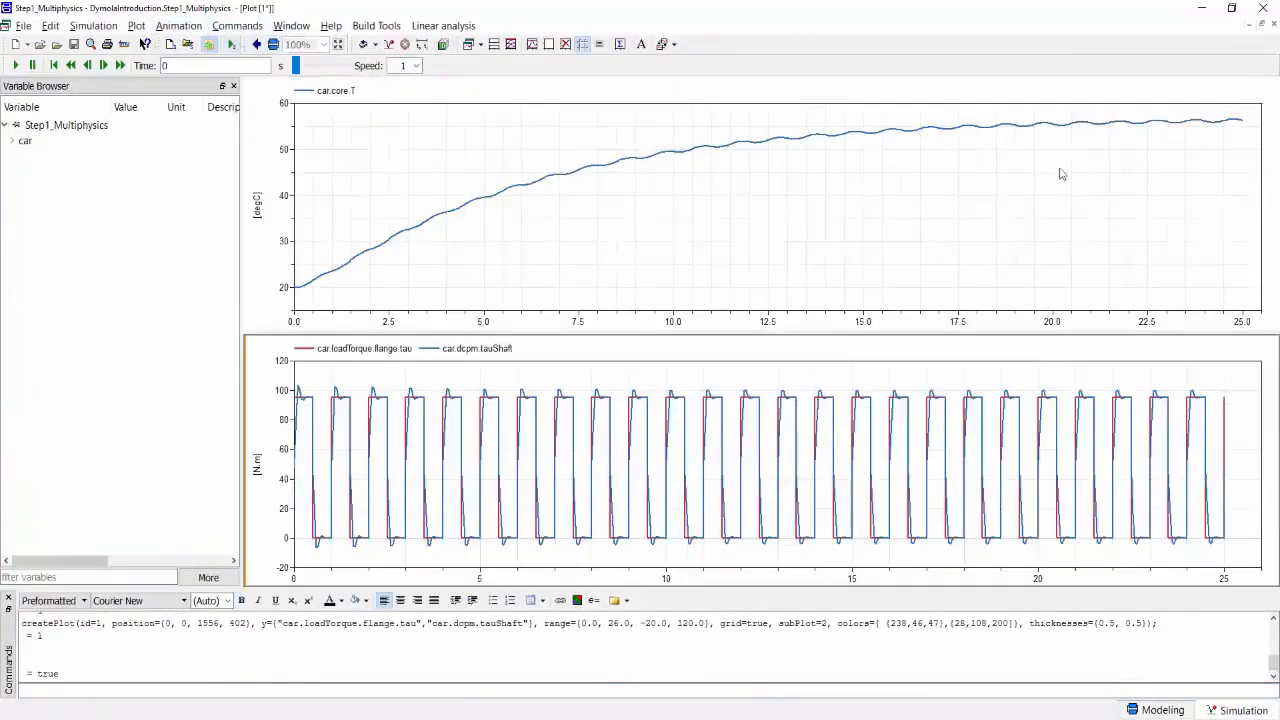
mouse_move(670, 256)
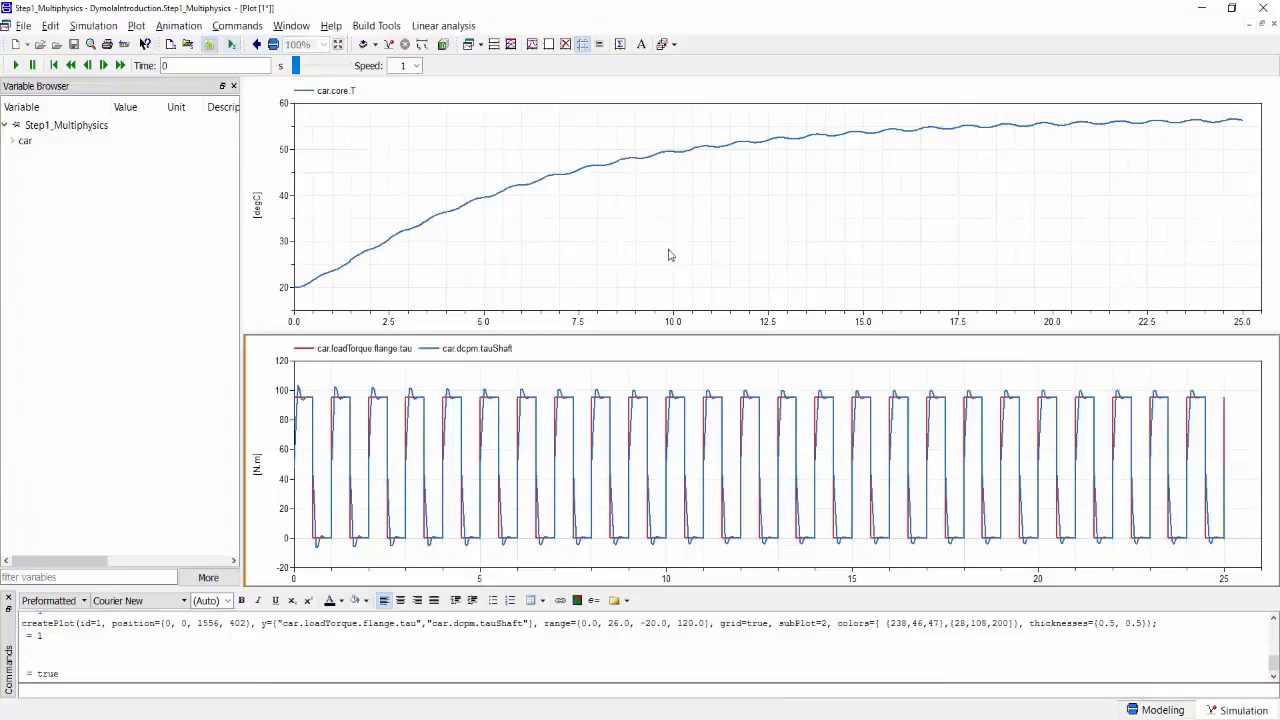
mouse_move(970, 184)
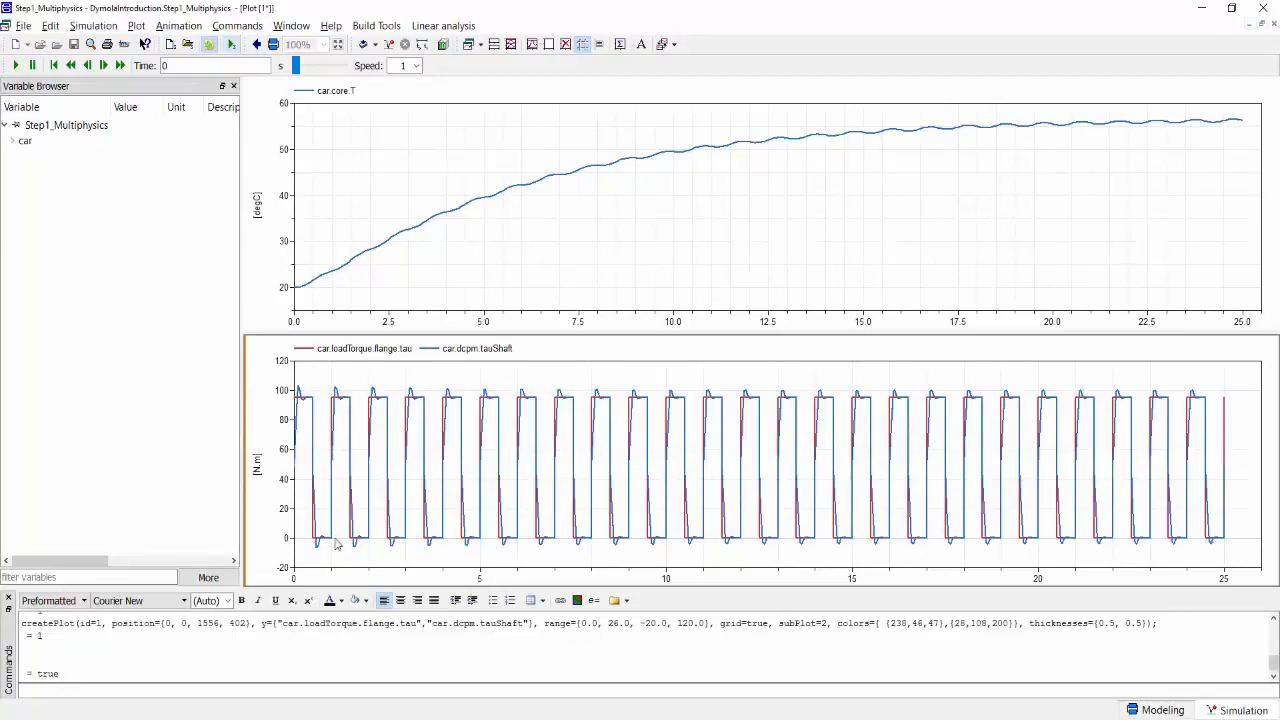
mouse_move(416, 544)
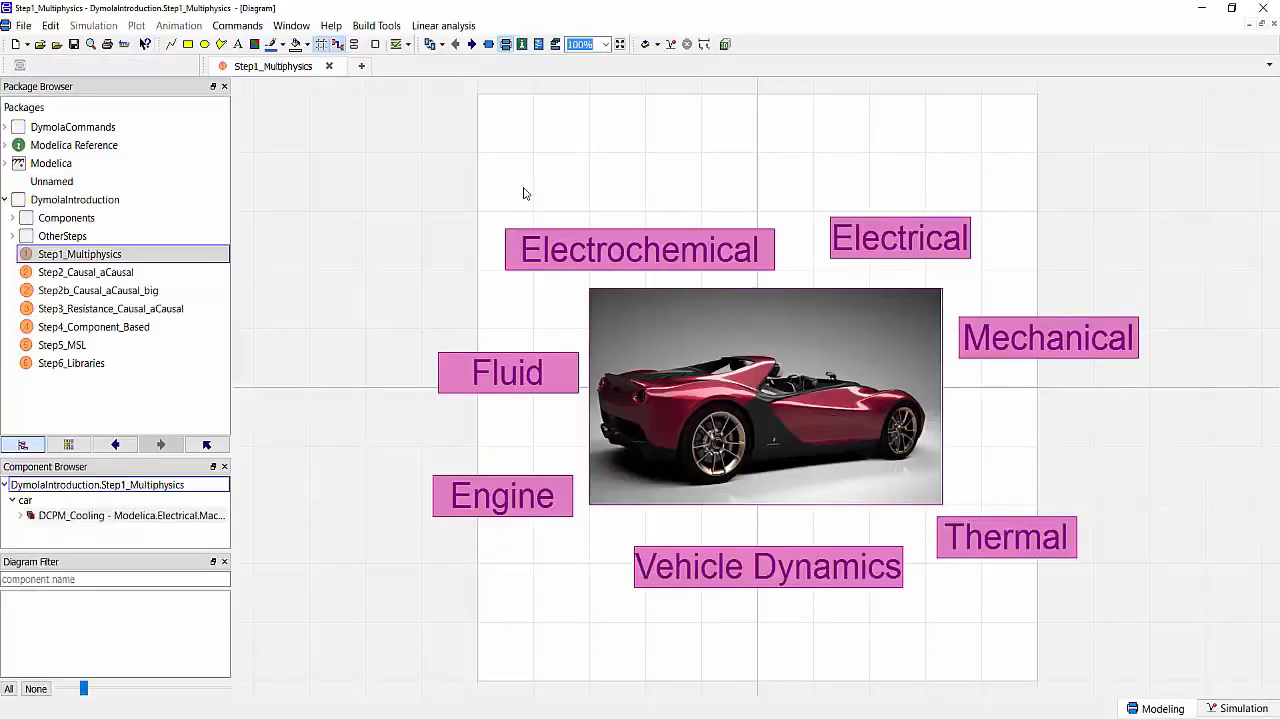
Open Step2a_Causal_aCausal from the Package Browser.
double_click(84, 272)
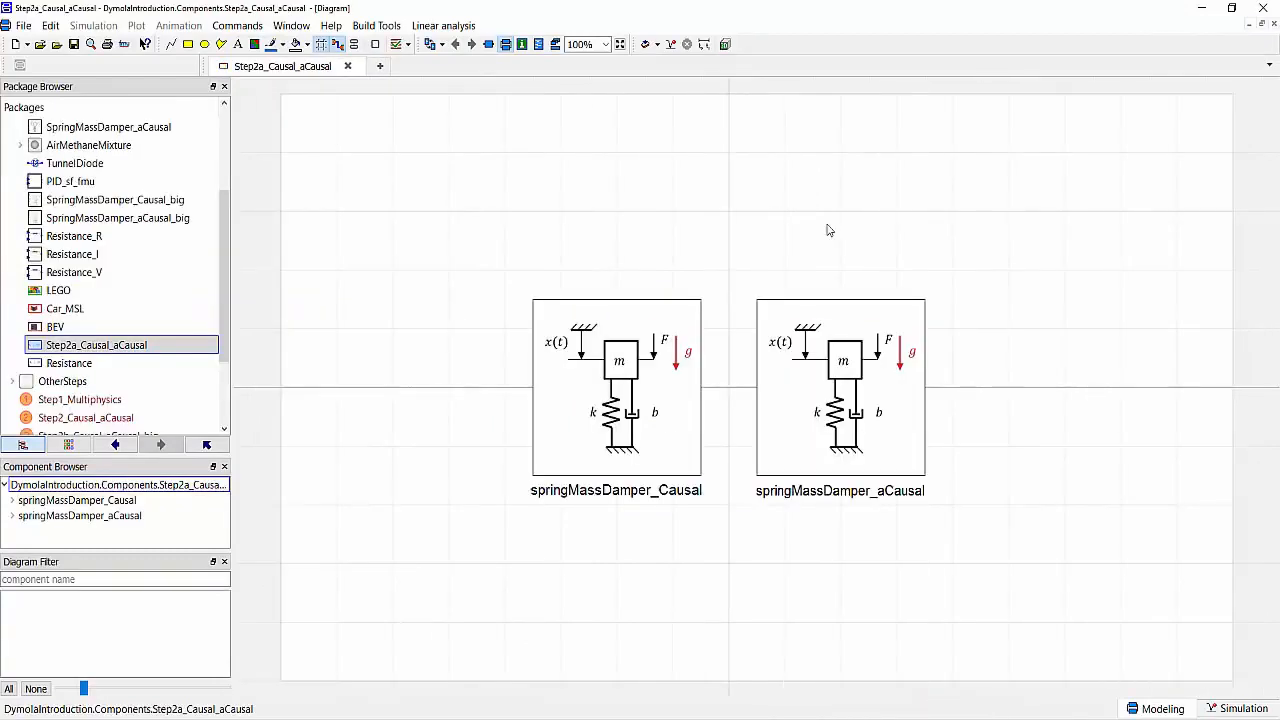
right_click(616, 388)
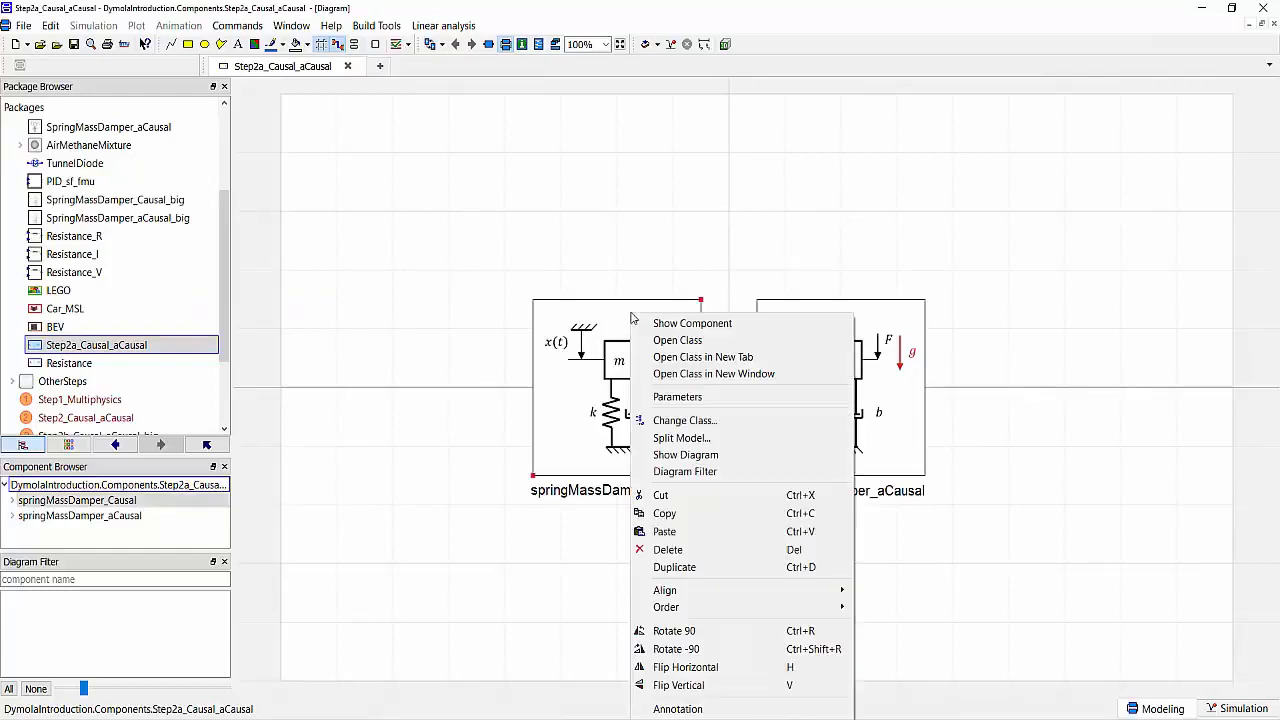
left_click(684, 456)
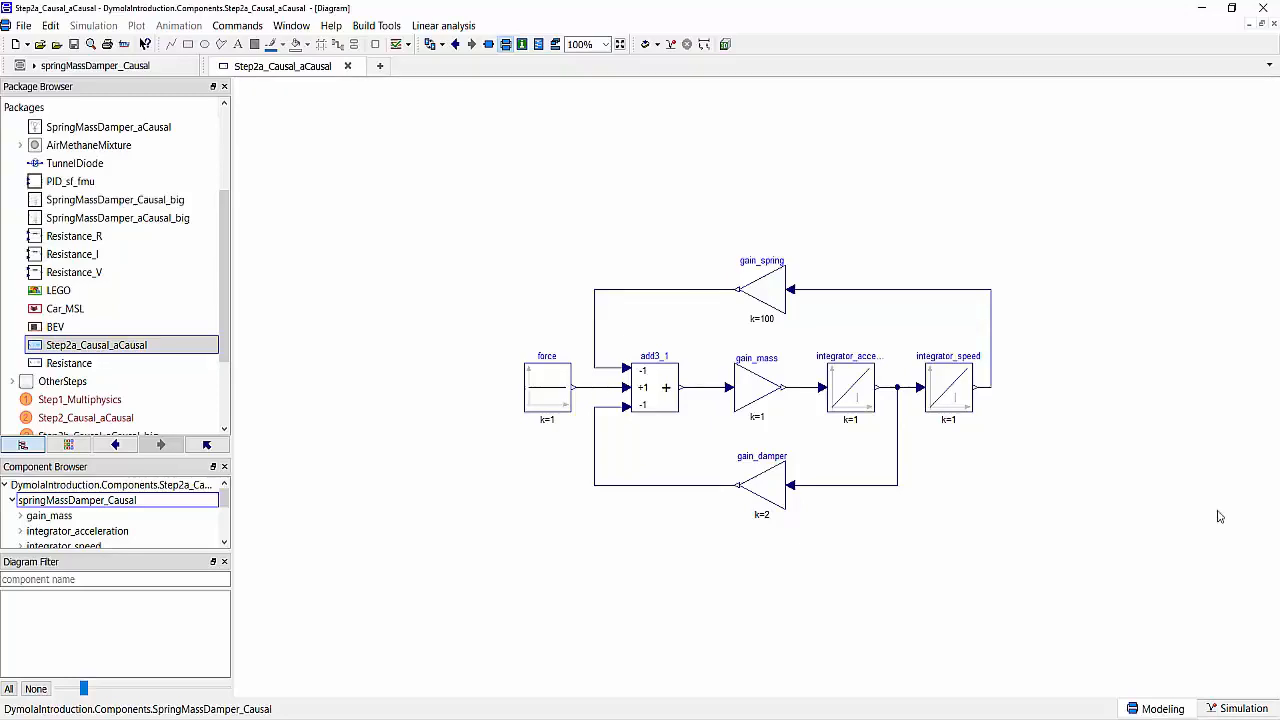
mouse_move(456, 44)
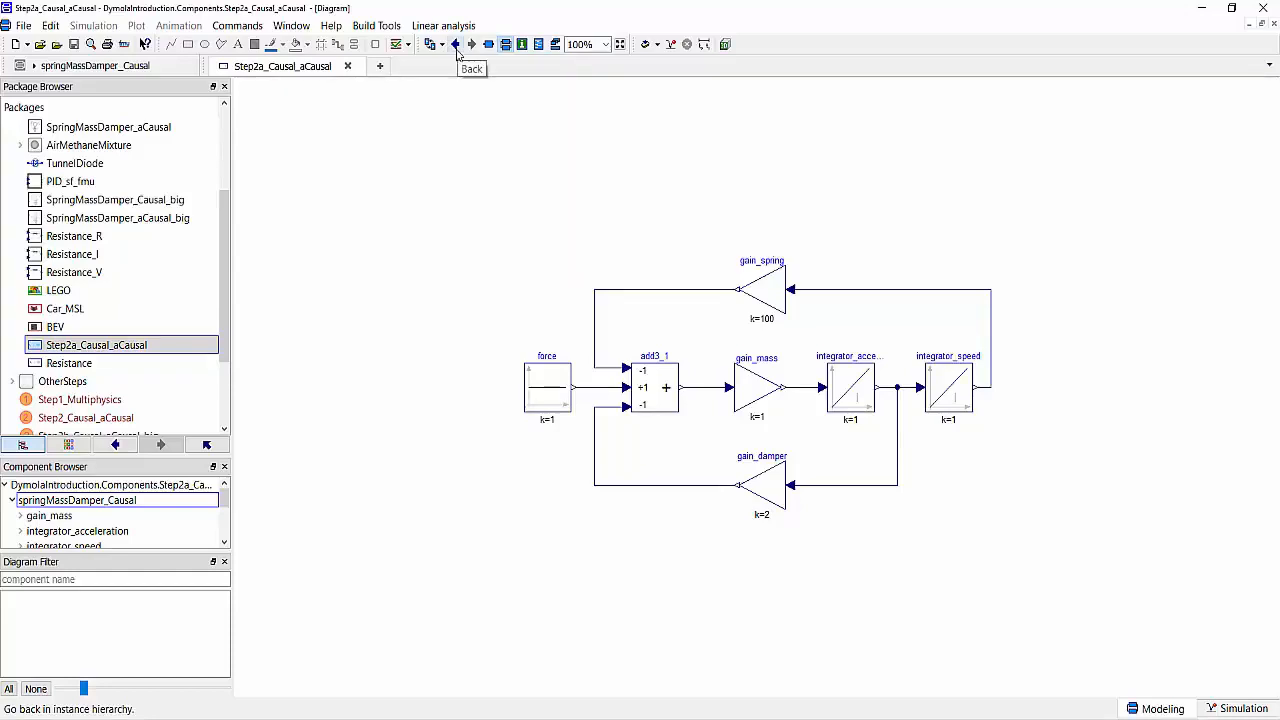
left_click(456, 44)
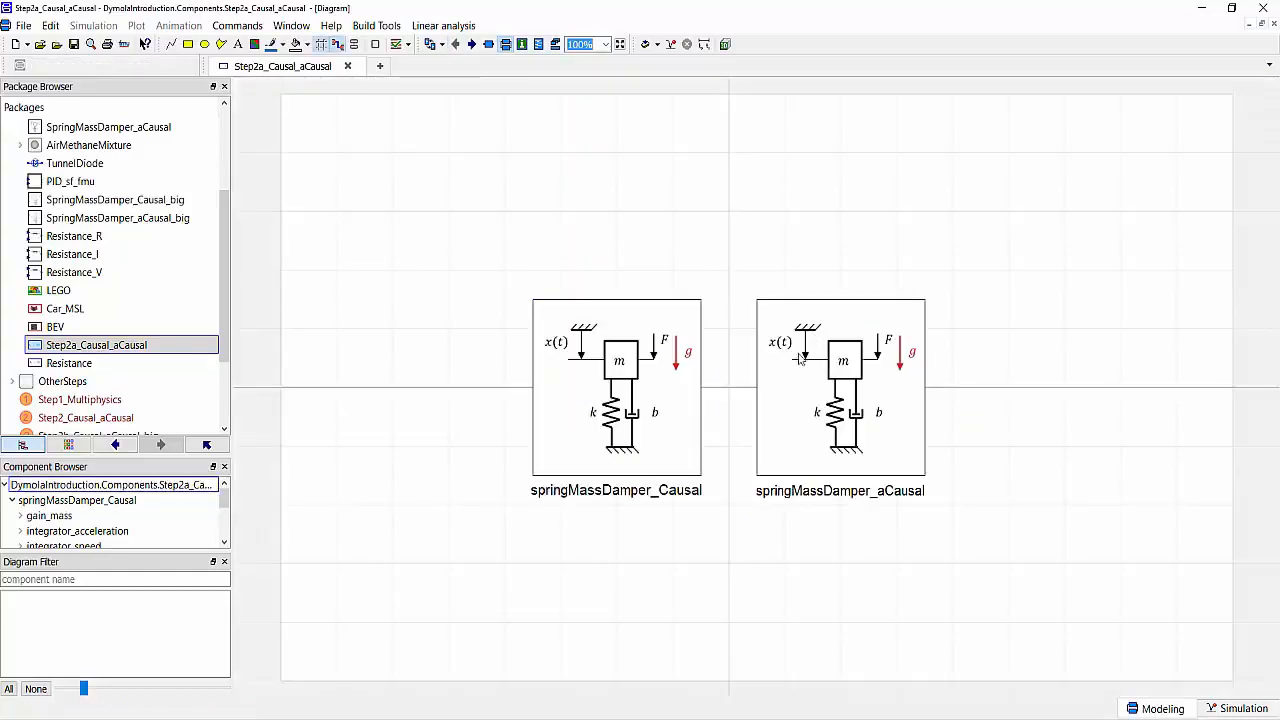
Open the class of springMassDamper_aCausal to see its force, mass, spring and damper.
right_click(840, 388)
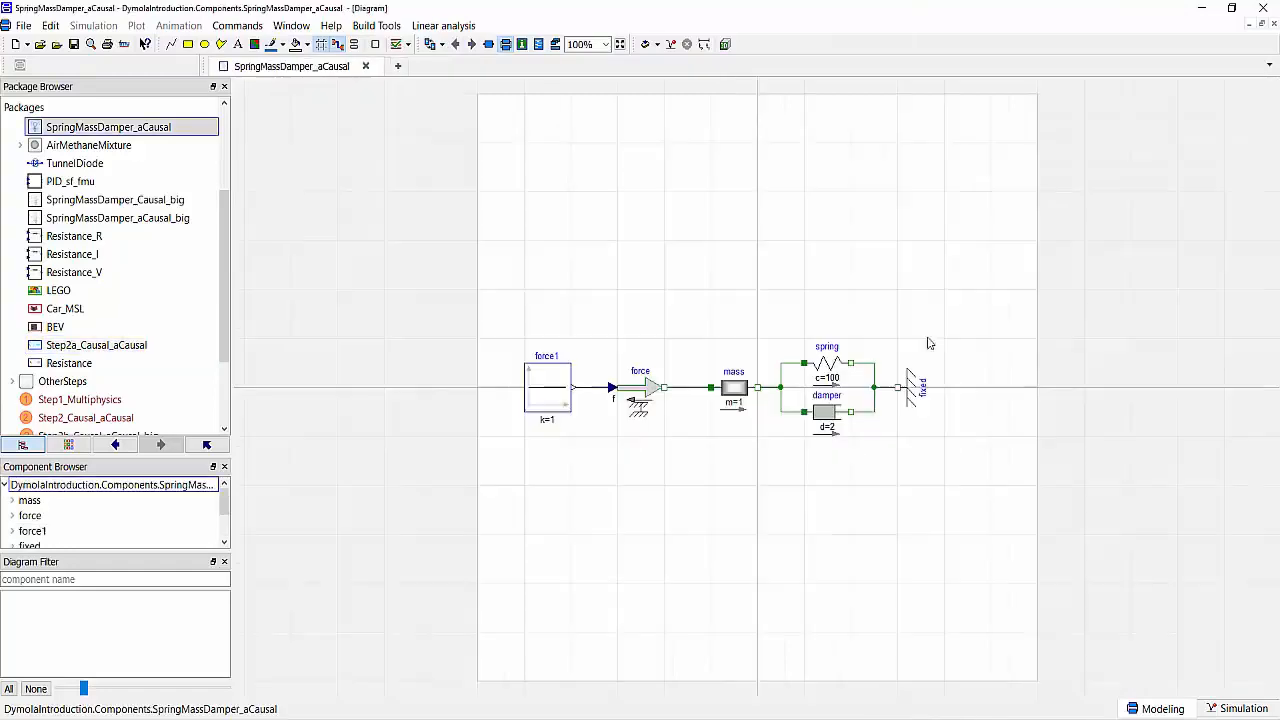
mouse_move(1012, 416)
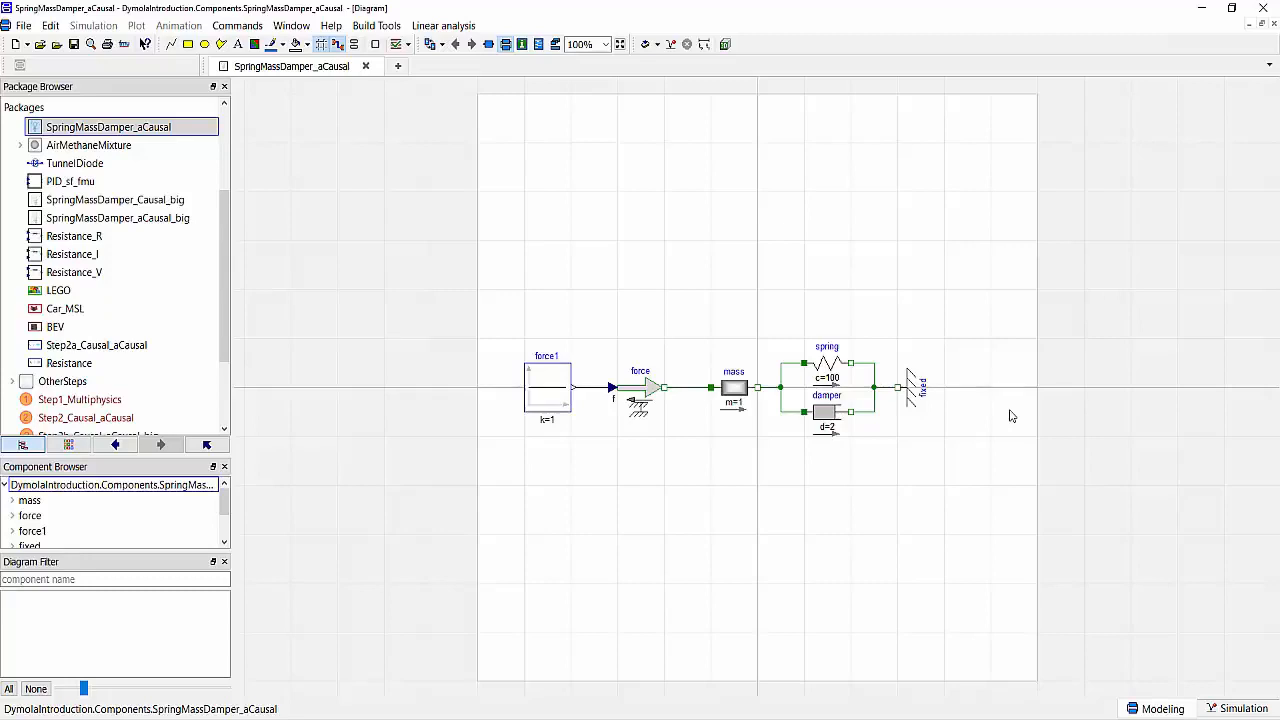
mouse_move(976, 466)
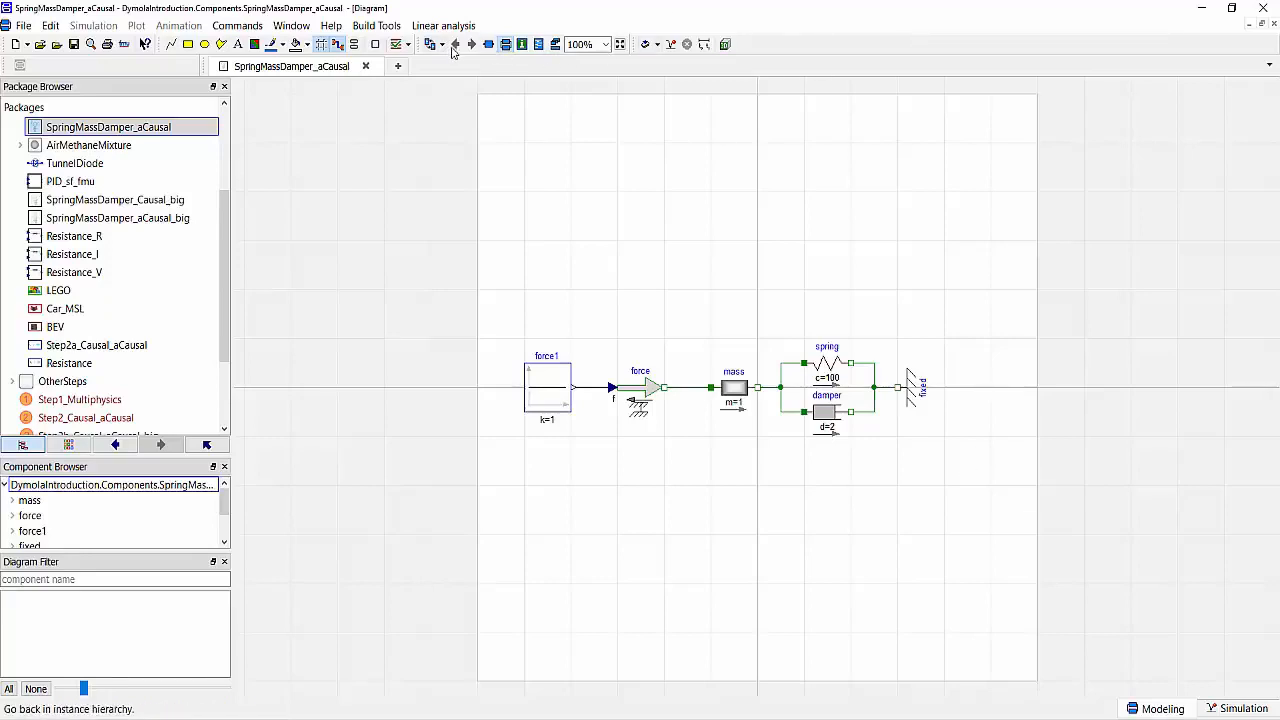
Reopen Step2a_Causal_aCausal, simulate it and plot both mass positions.
double_click(96, 344)
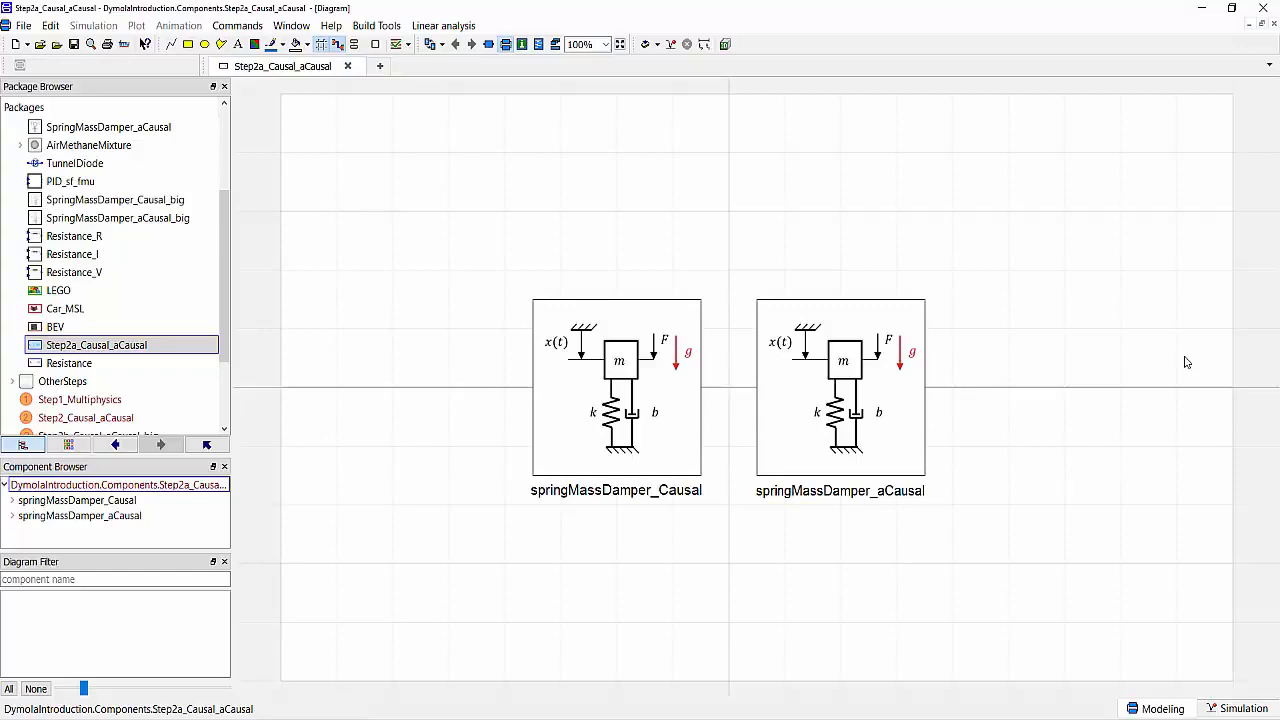
mouse_move(1172, 374)
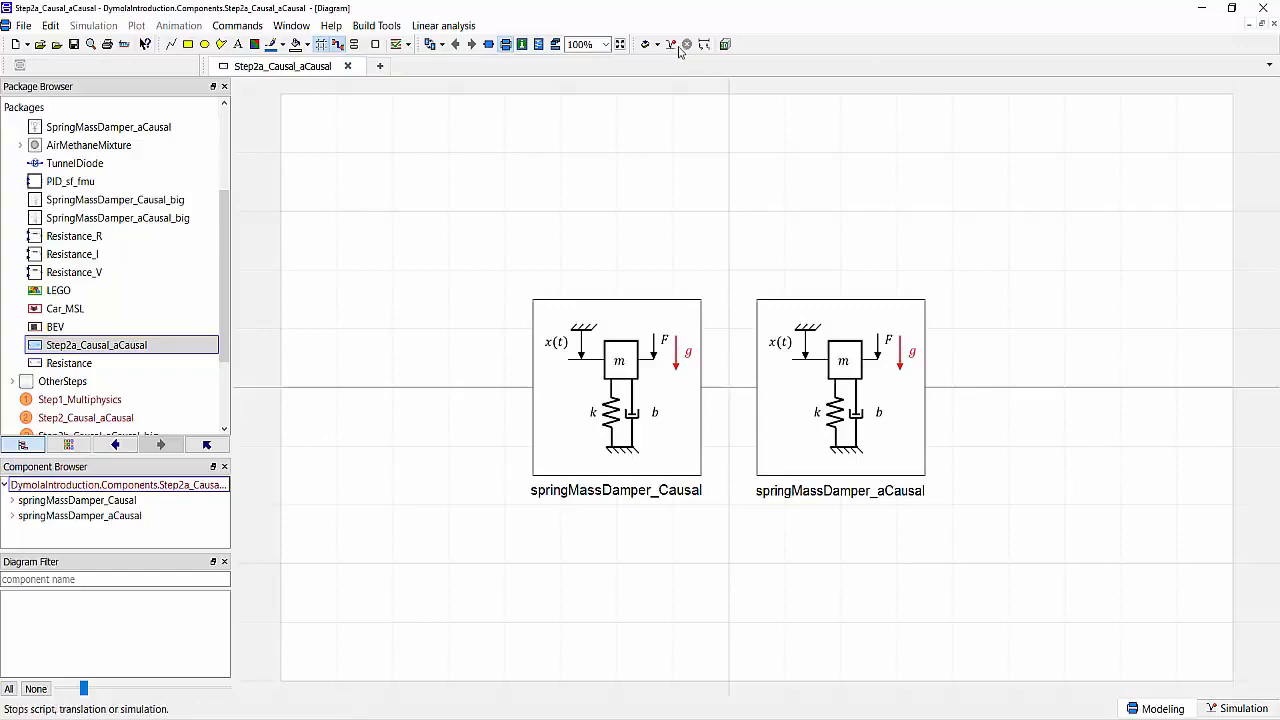
left_click(688, 44)
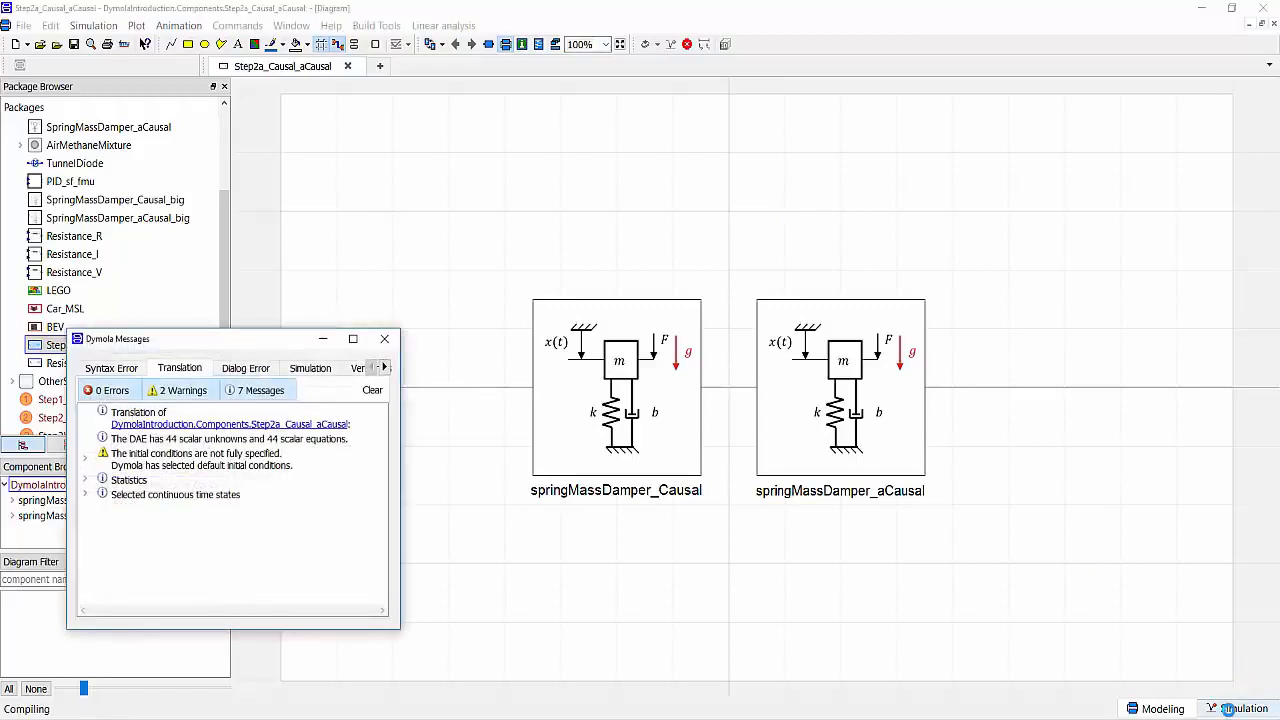
left_click(226, 24)
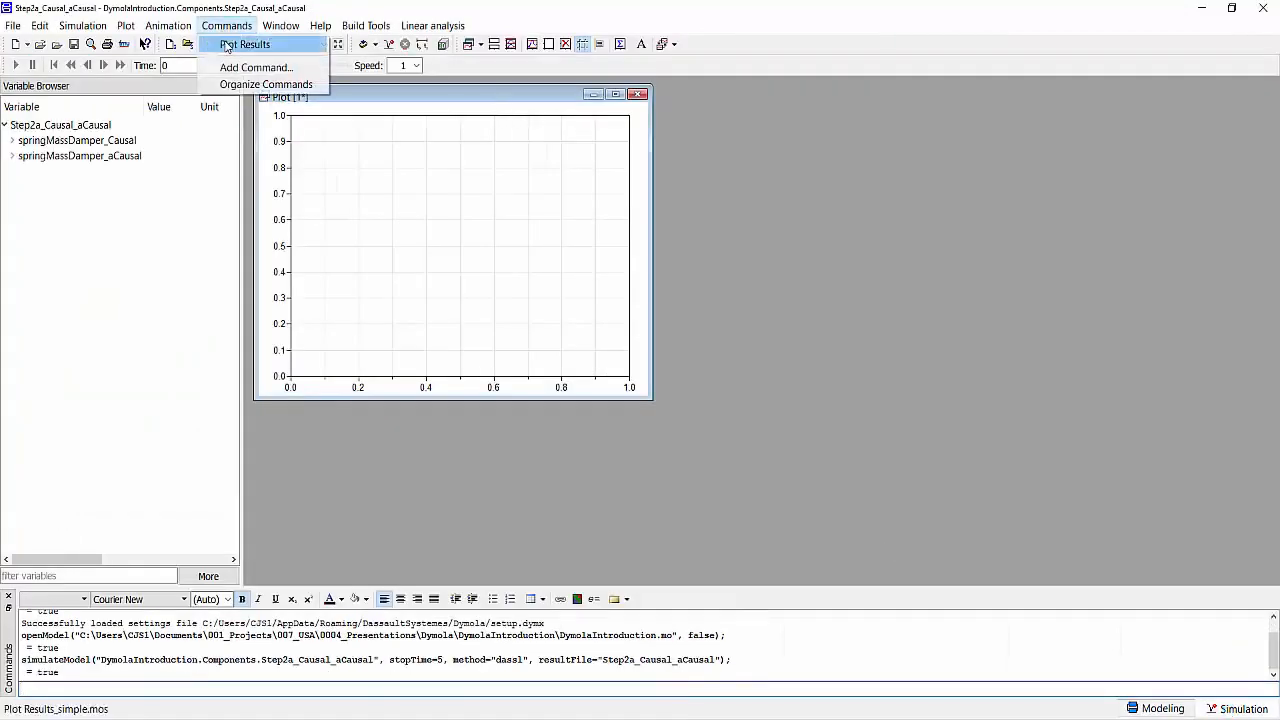
left_click(244, 44)
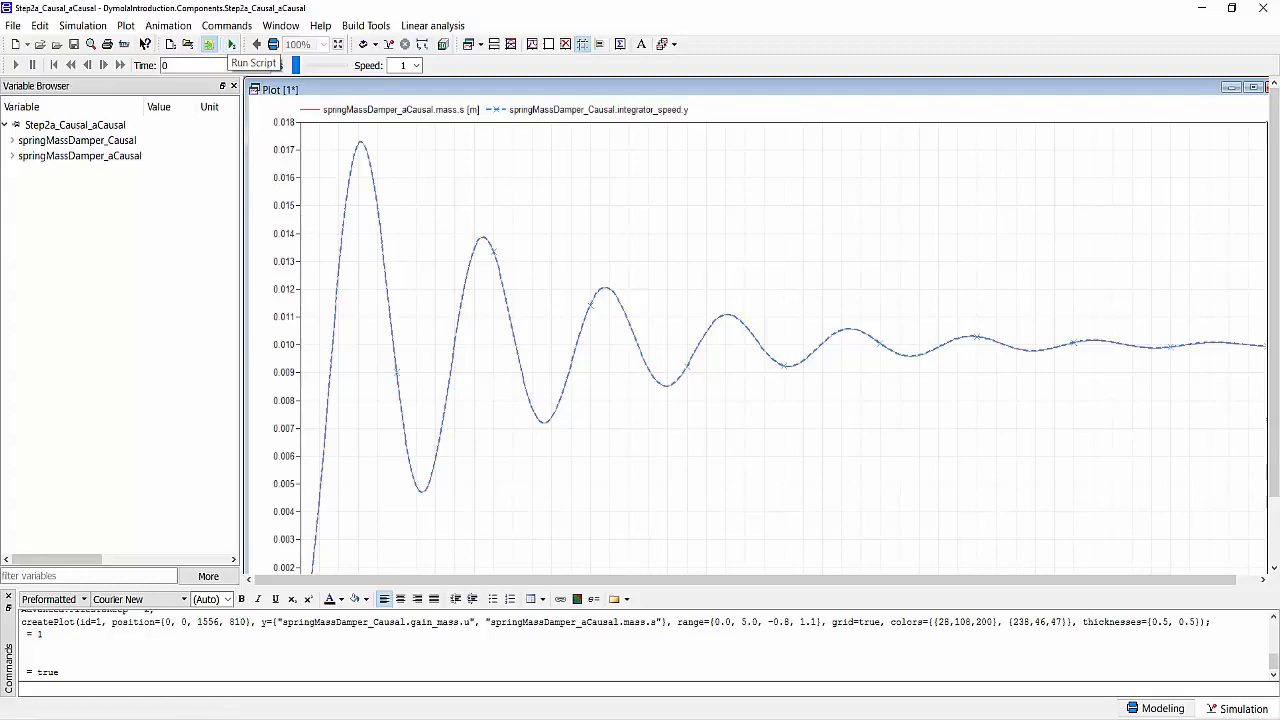
Close the plot window and return to the comparison diagram.
left_click(1252, 88)
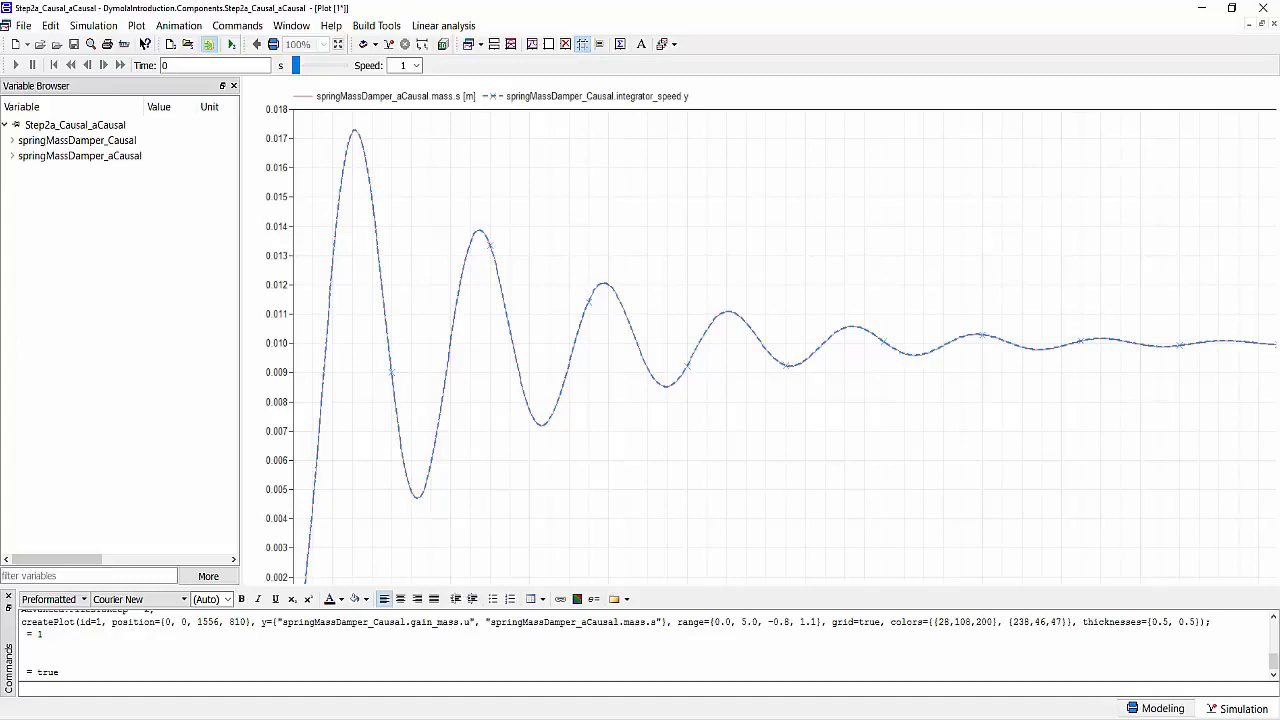
left_click(1164, 708)
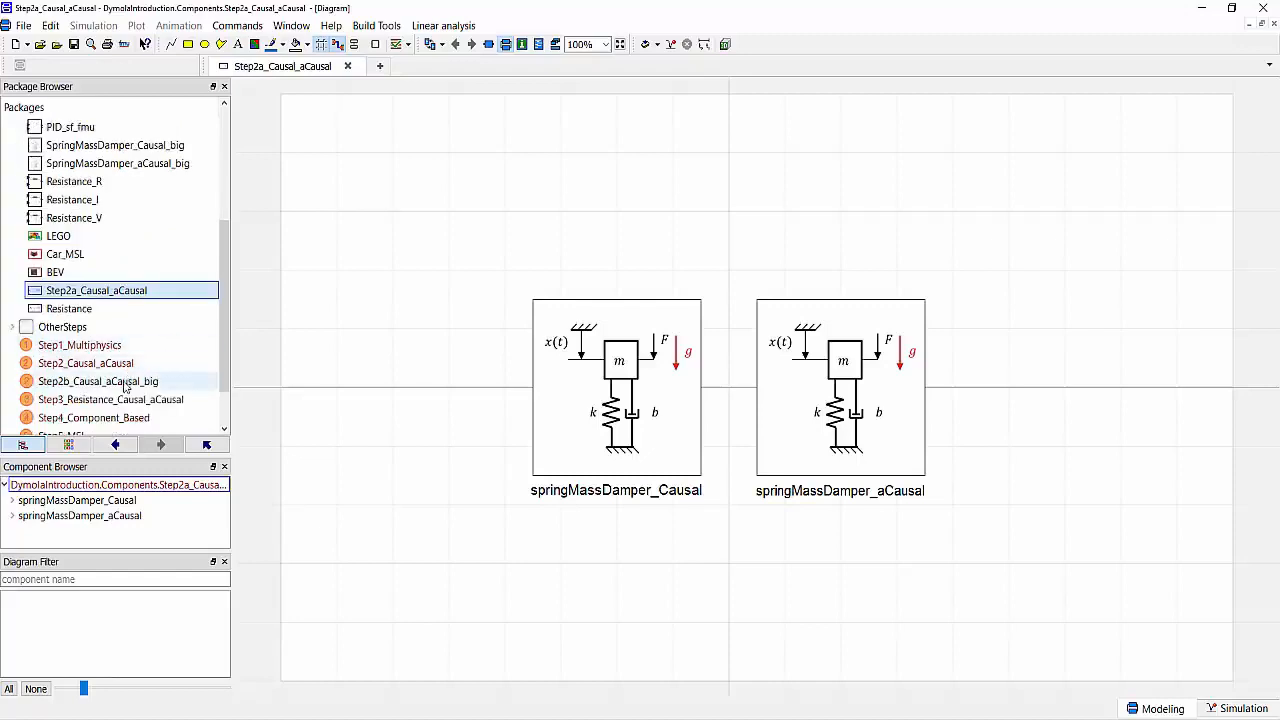
mouse_move(98, 380)
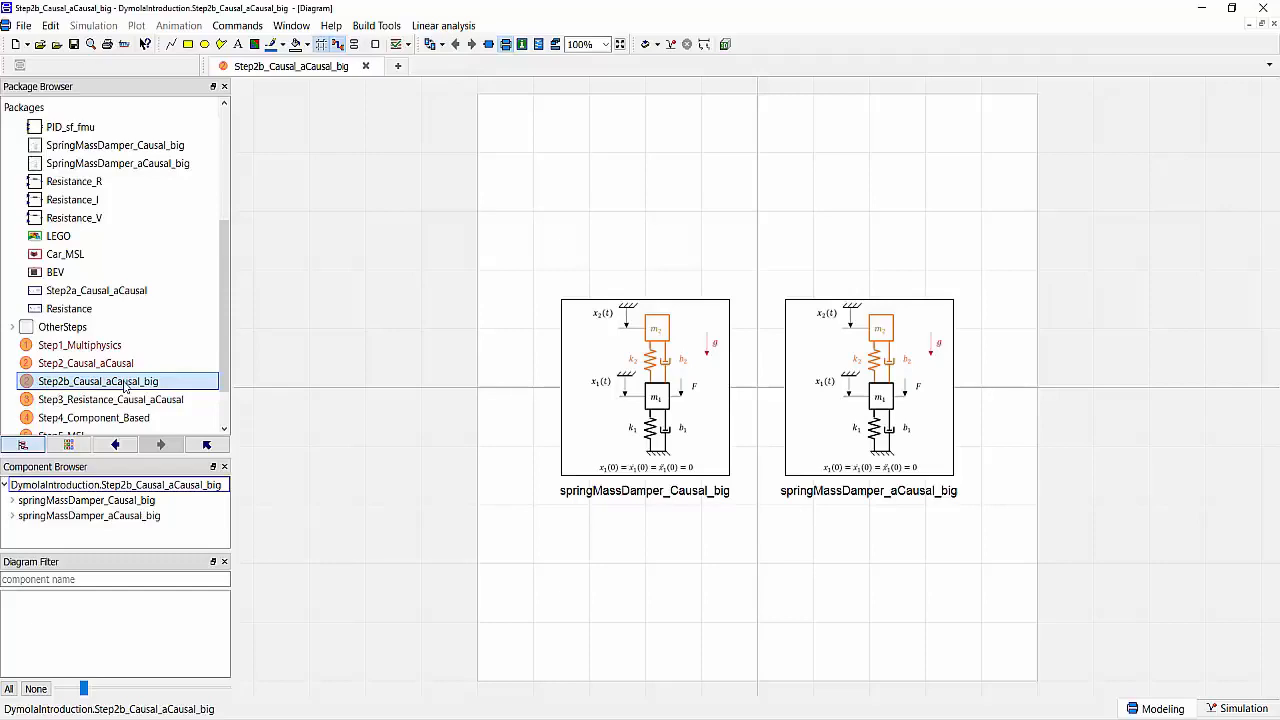
mouse_move(588, 378)
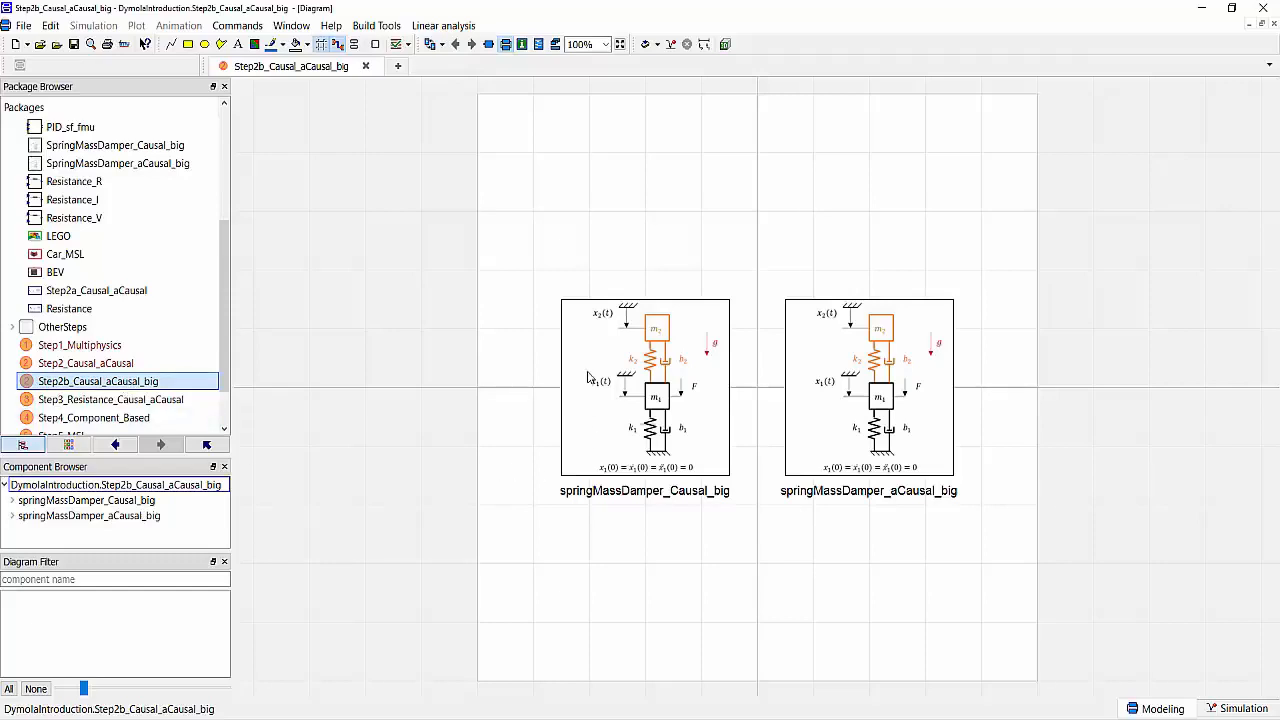
Look inside the causal spring-mass-damper block diagram of Step2b_Causal_aCausal_big.
double_click(644, 390)
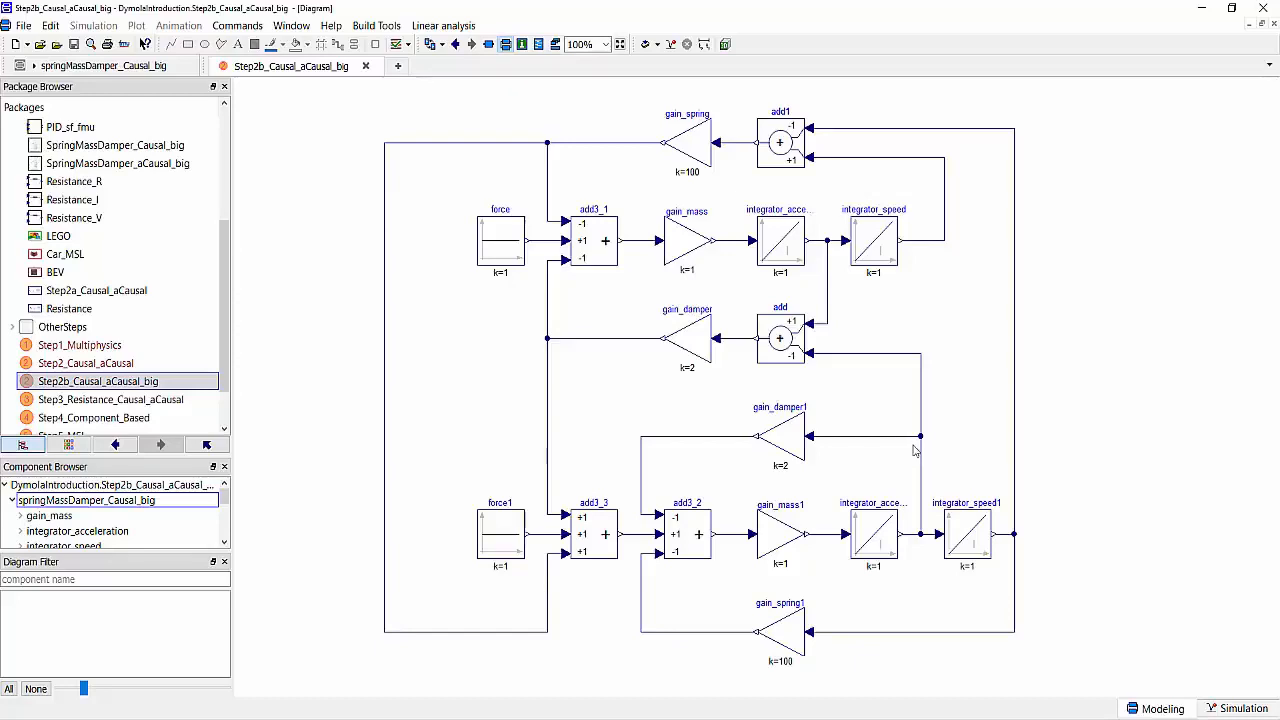
mouse_move(1088, 444)
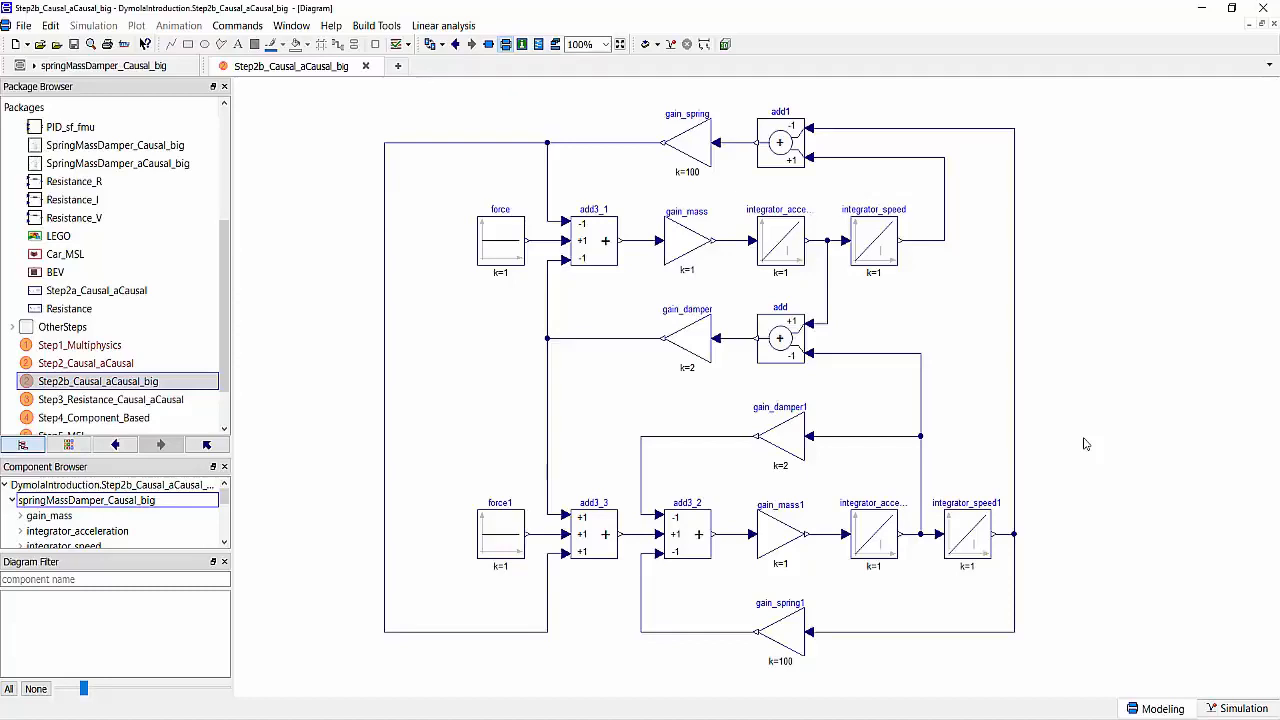
mouse_move(690, 244)
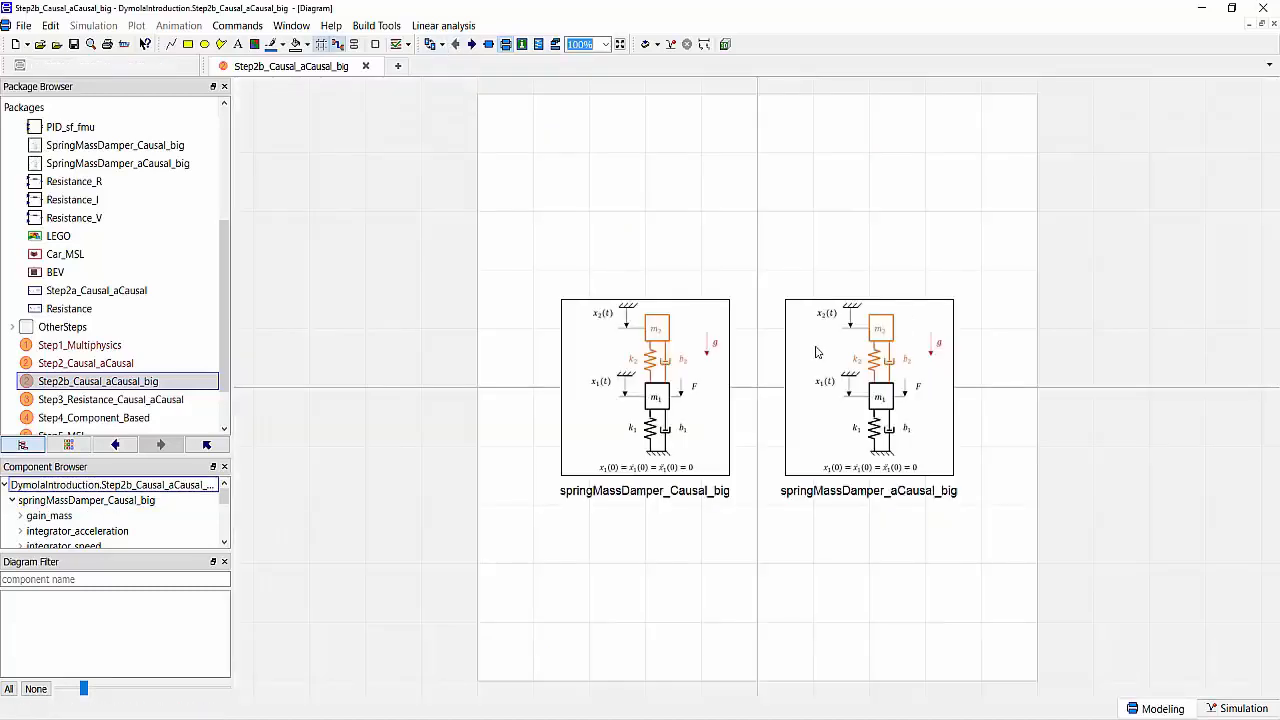
Simulate Step2b_Causal_aCausal_big for 5 s, view the overlapping position curves, then return to the diagram.
double_click(868, 388)
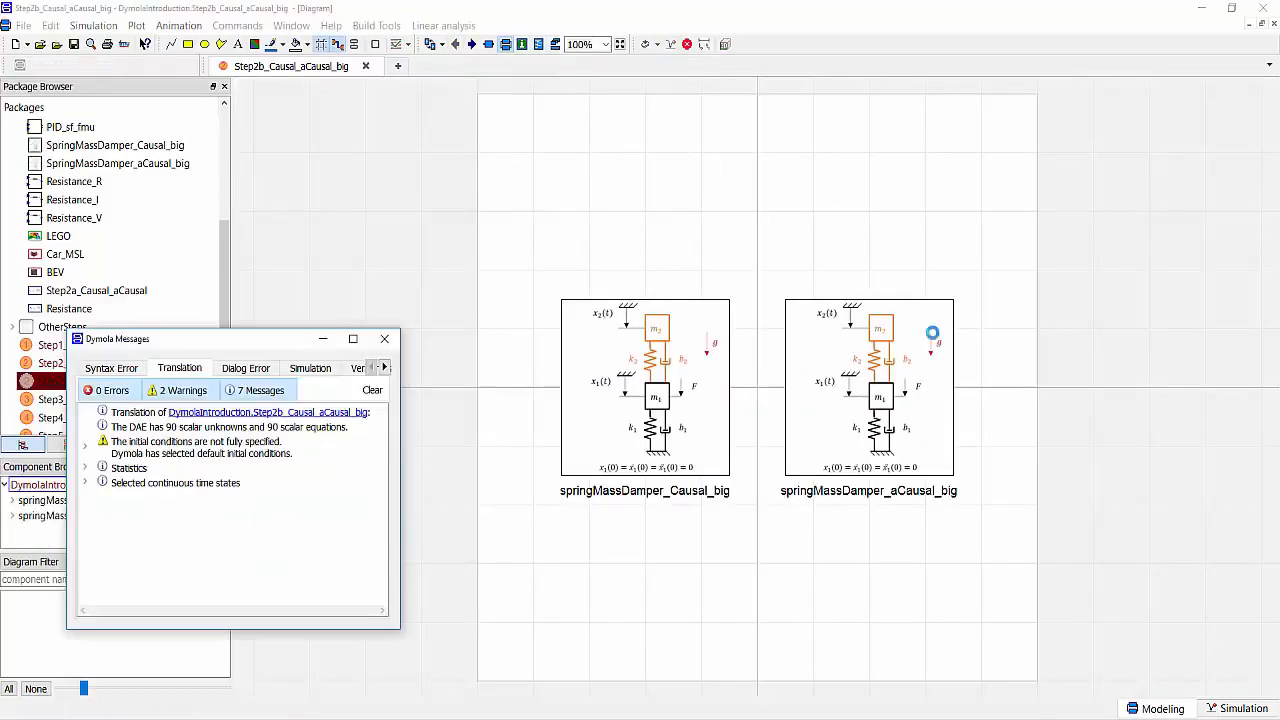
left_click(310, 368)
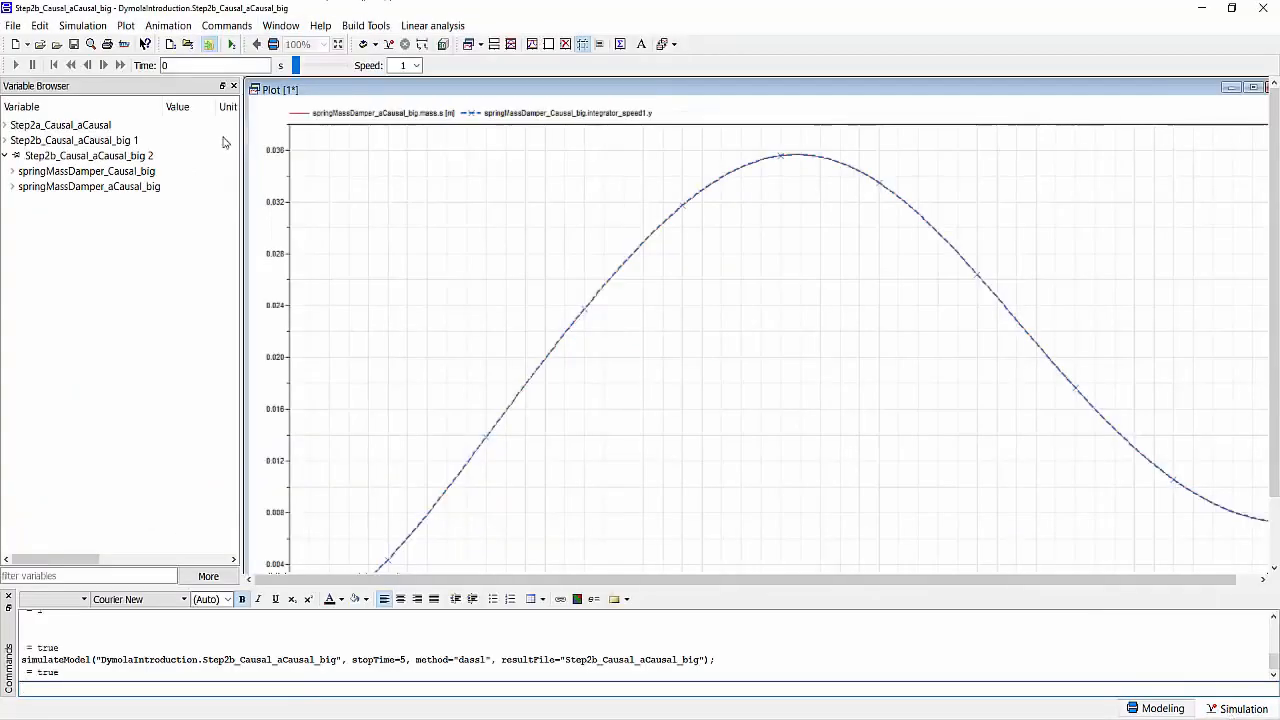
left_click(208, 44)
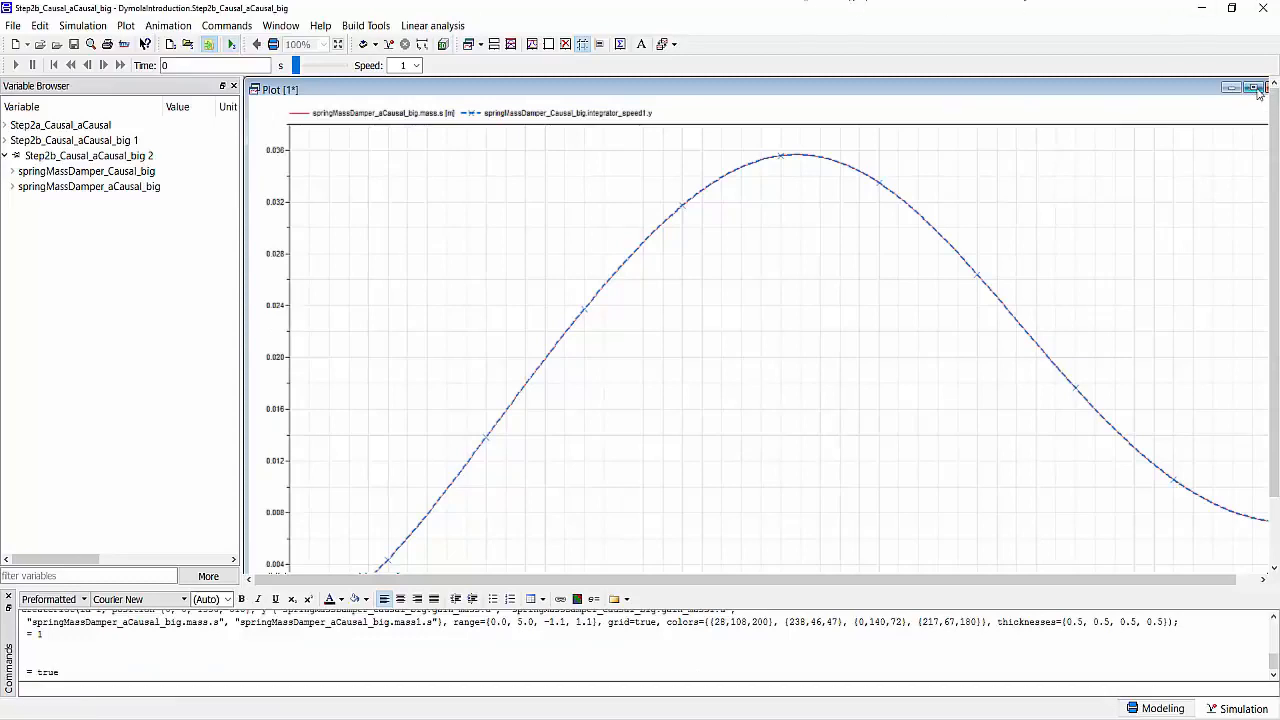
left_click(1252, 88)
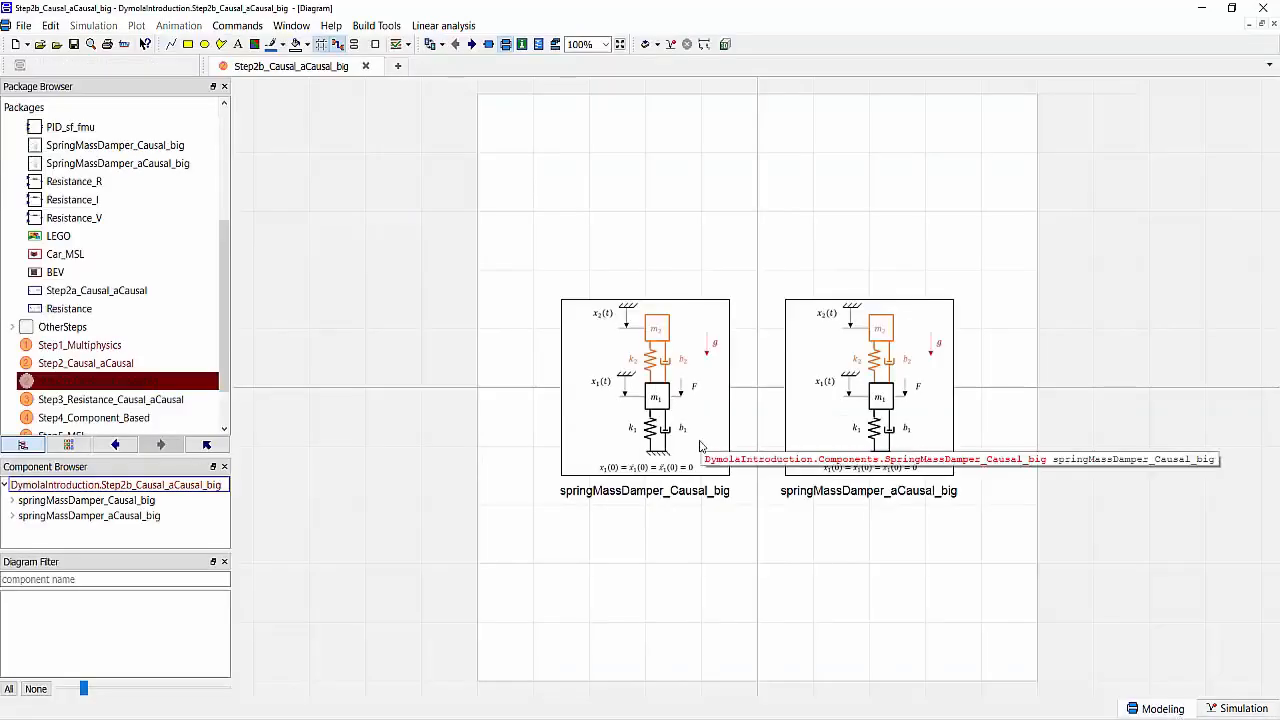
mouse_move(828, 556)
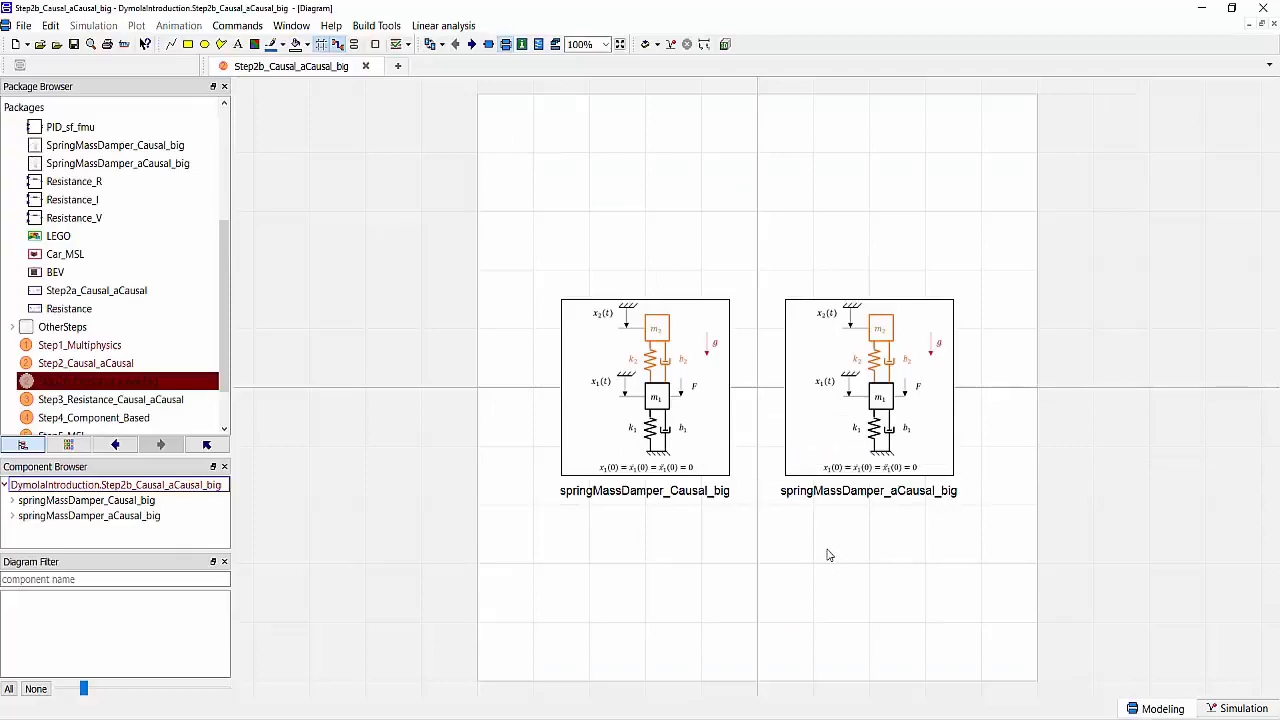
mouse_move(908, 444)
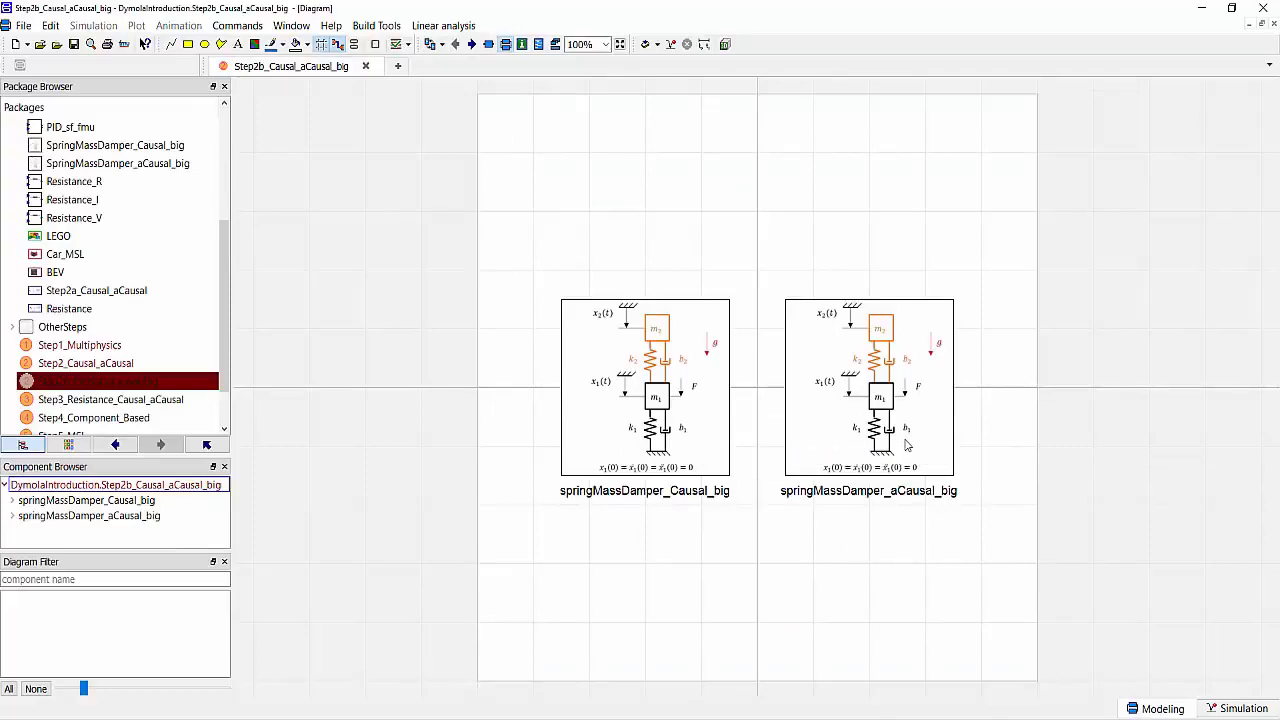
mouse_move(888, 412)
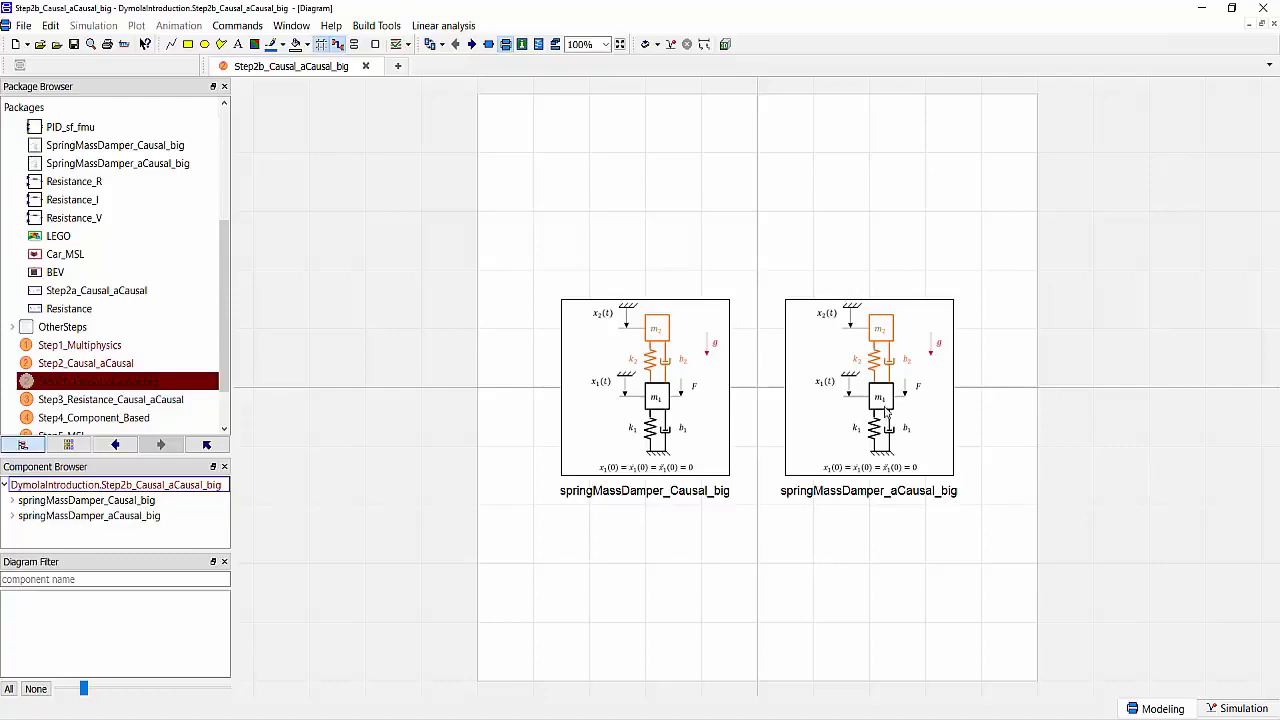
mouse_move(884, 396)
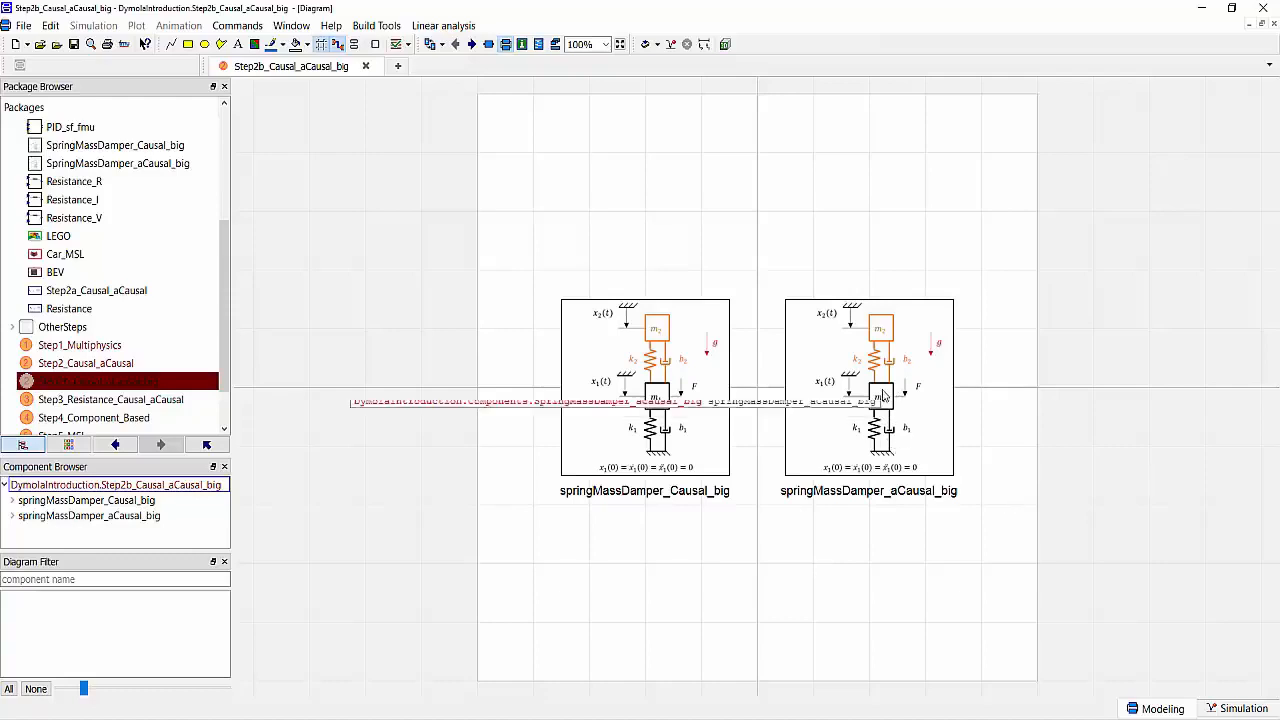
right_click(880, 390)
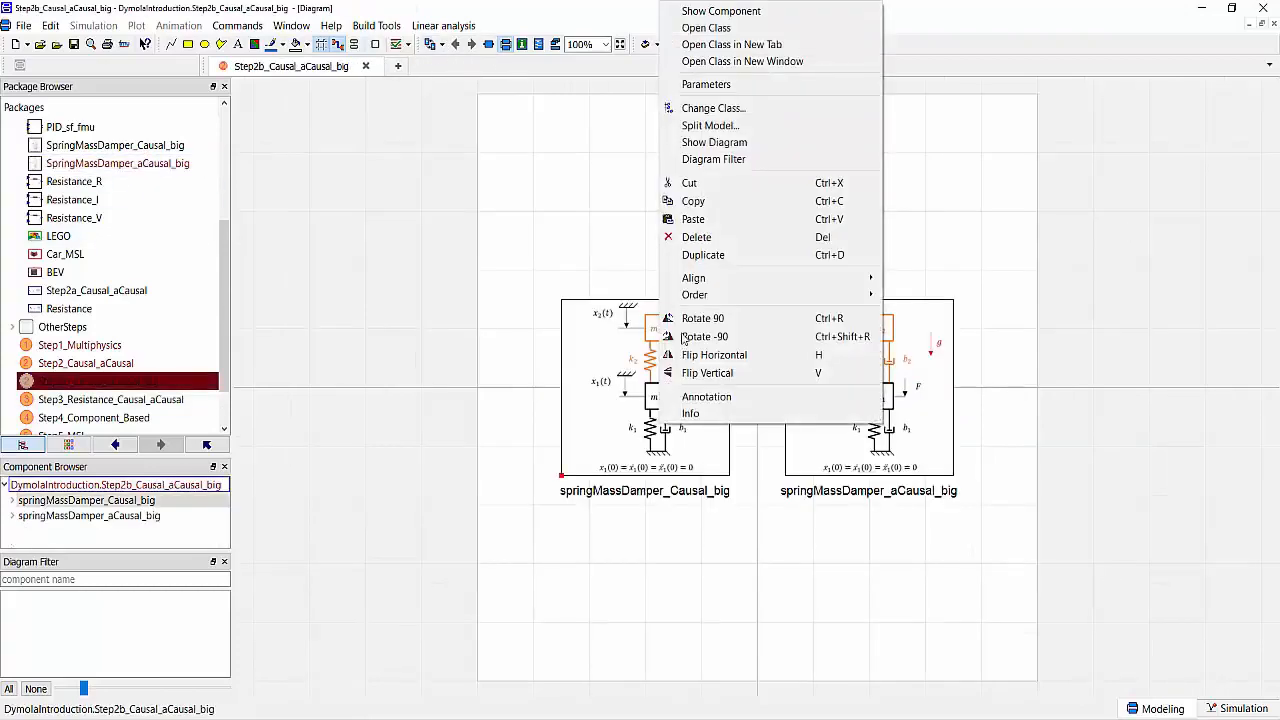
Open SpringMassDamper_Causal_big in its own tab showing gains and integrators.
left_click(714, 142)
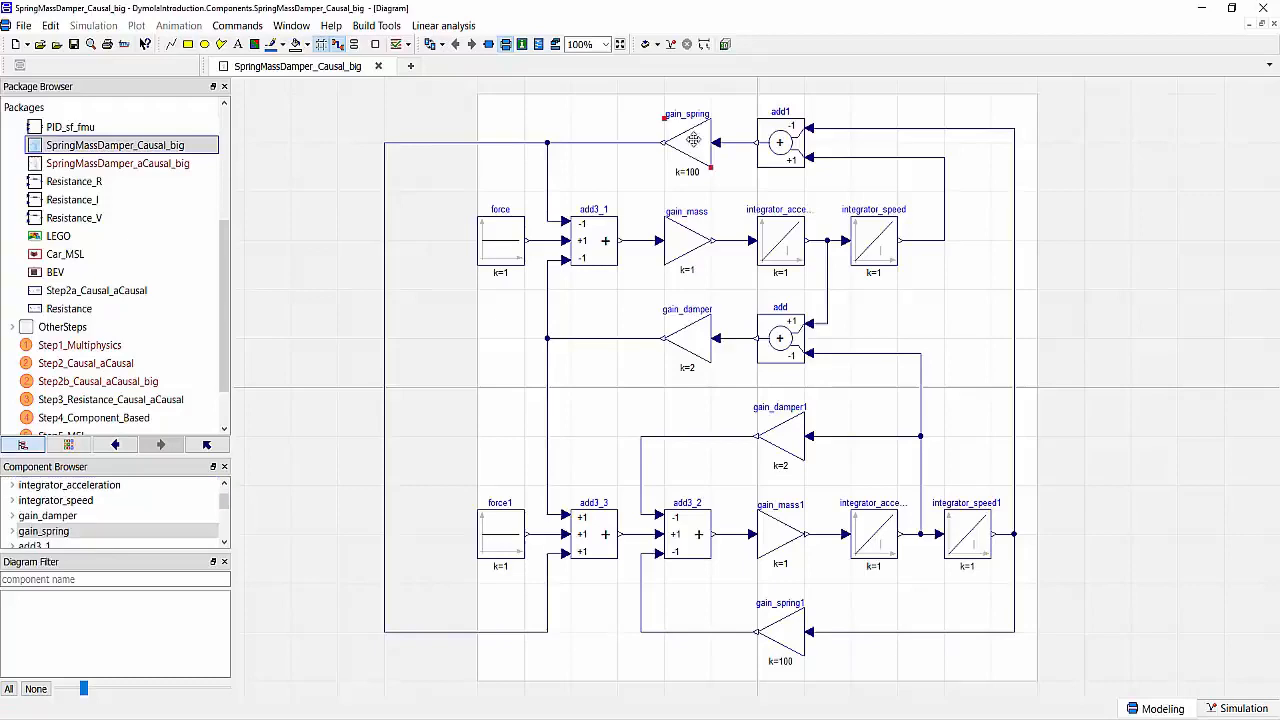
mouse_move(692, 140)
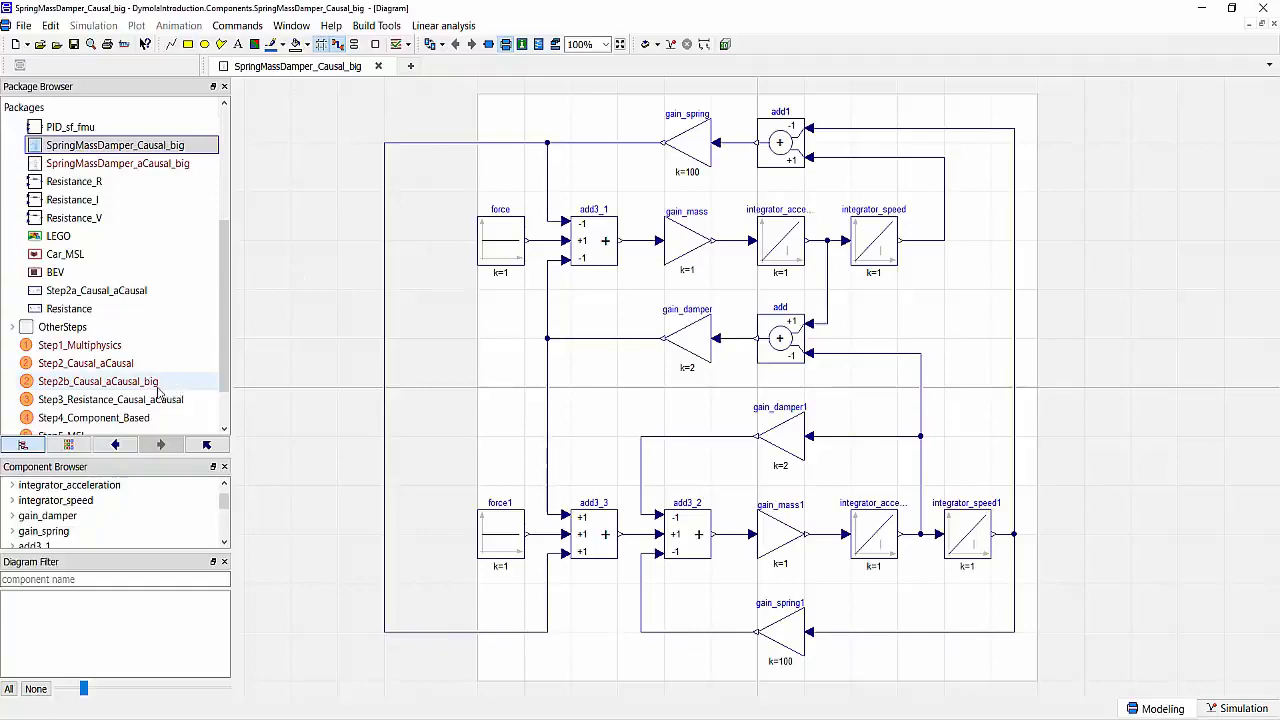
Open Step3_Resistance_Causal_aCausal with its causal resistance blocks and acausal resistor.
double_click(112, 400)
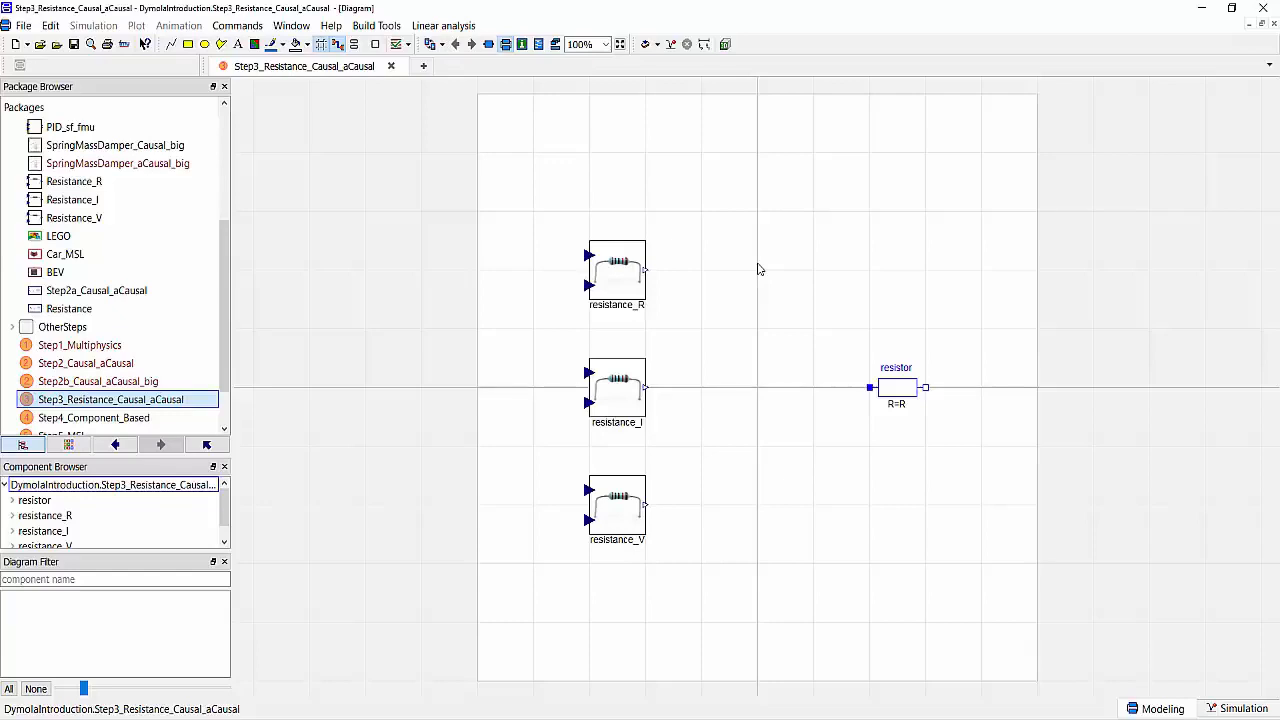
mouse_move(764, 288)
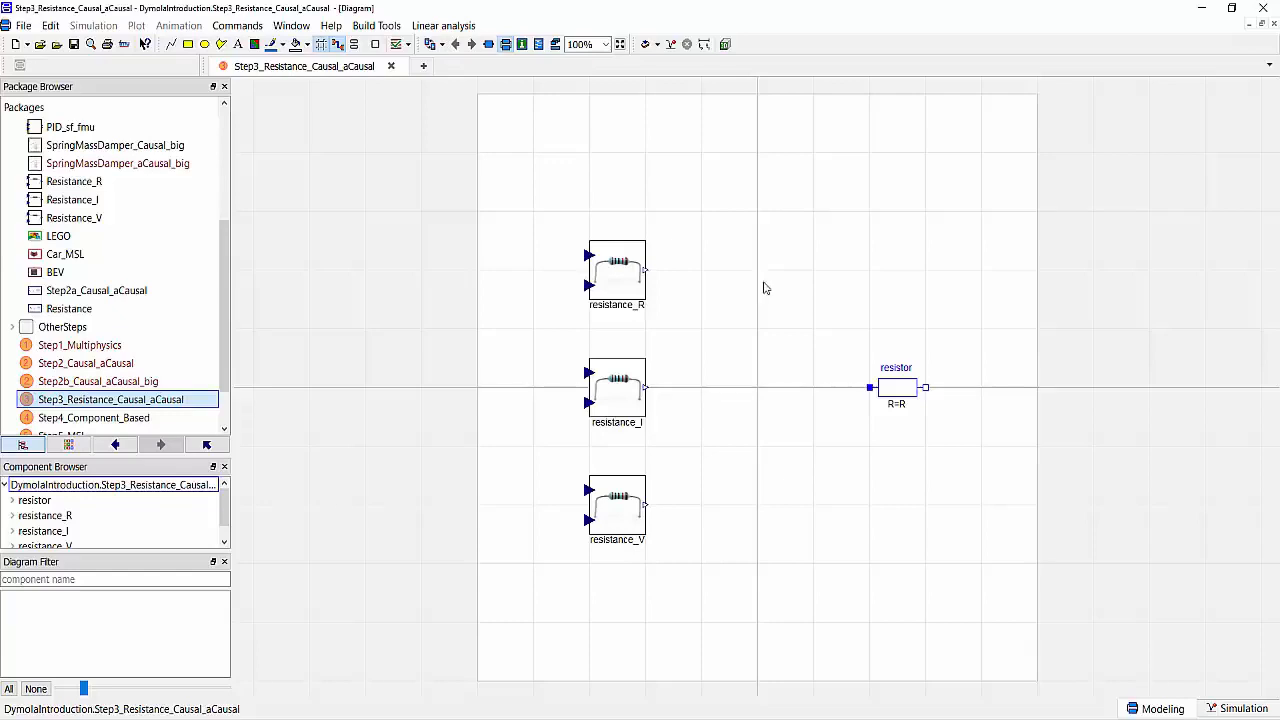
mouse_move(716, 274)
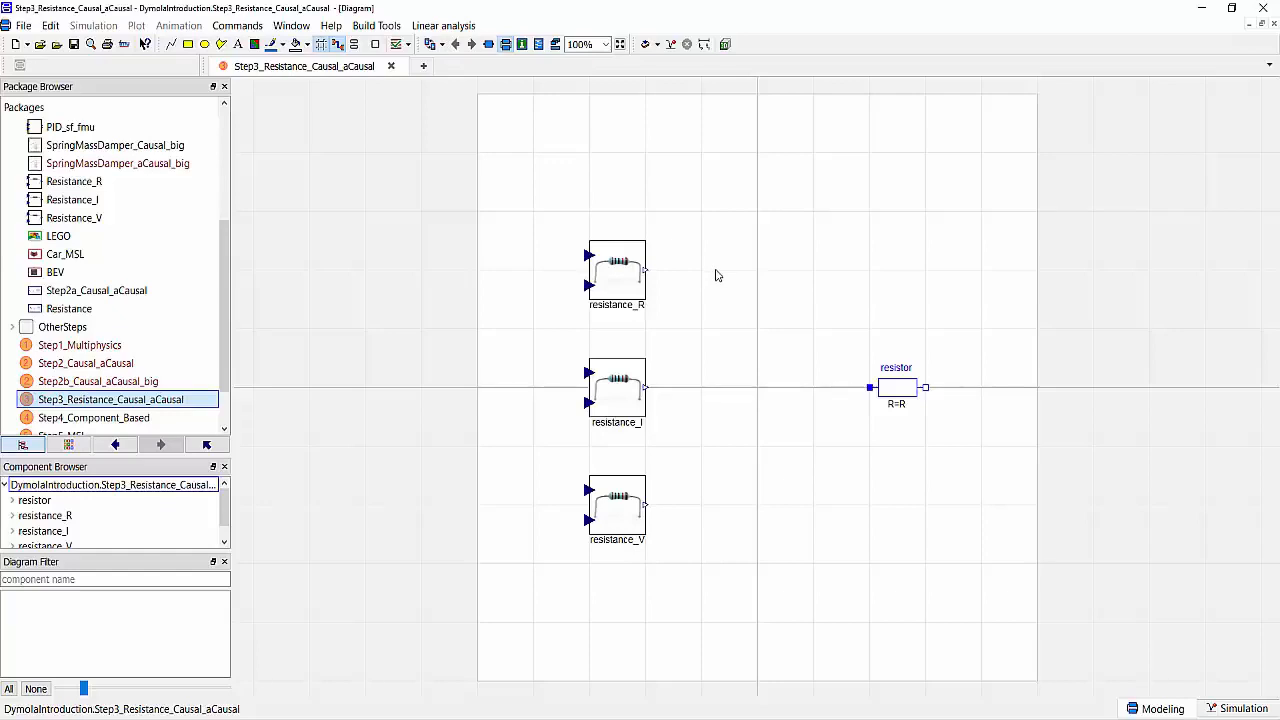
mouse_move(504, 338)
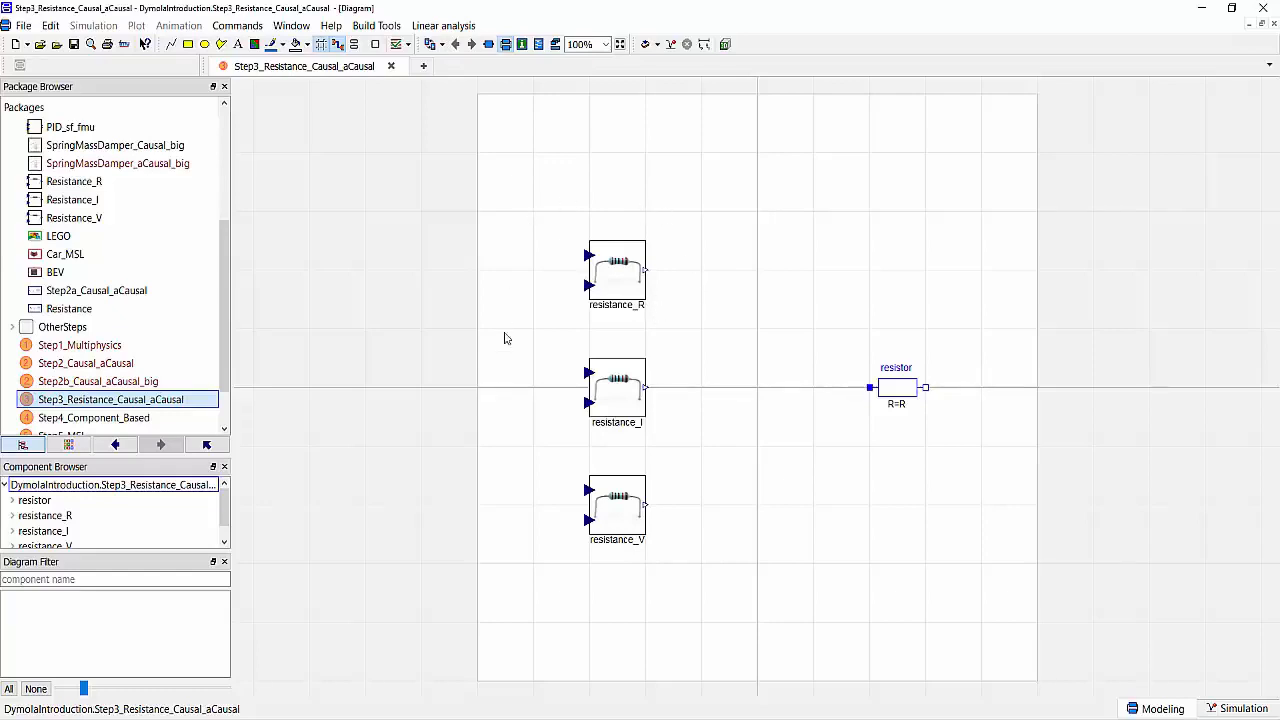
mouse_move(588, 628)
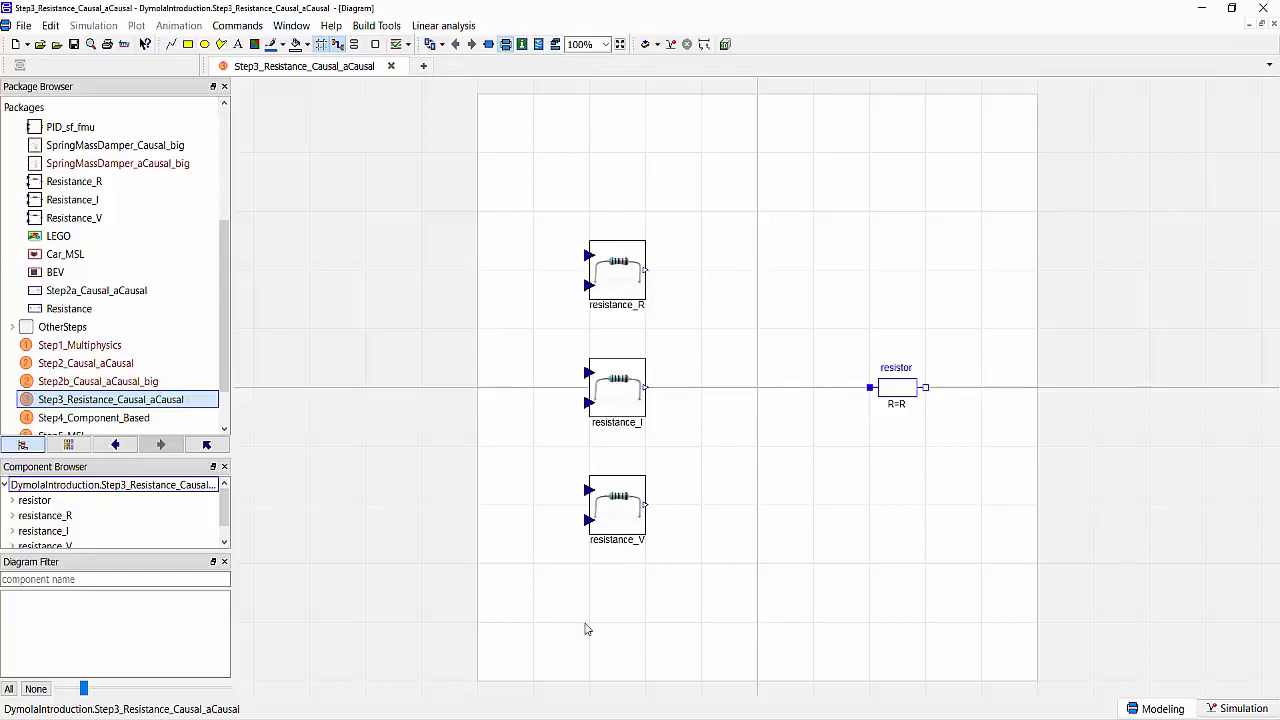
mouse_move(704, 600)
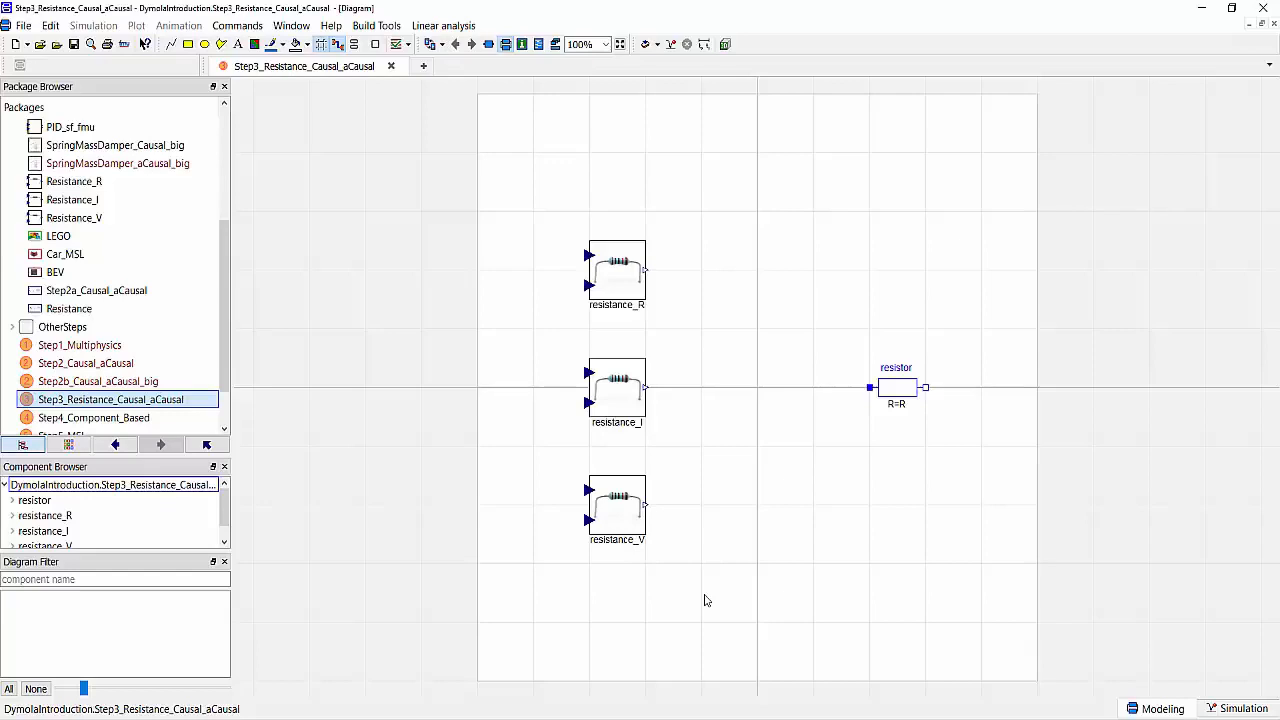
mouse_move(624, 288)
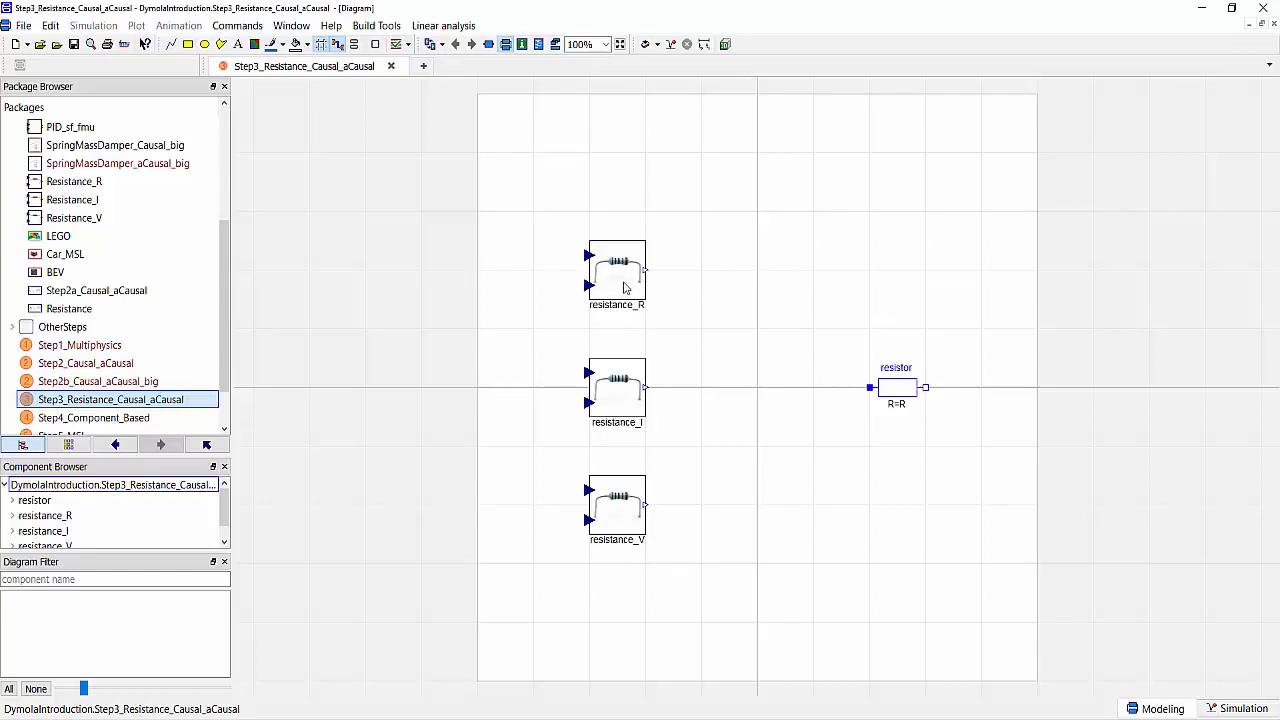
double_click(74, 180)
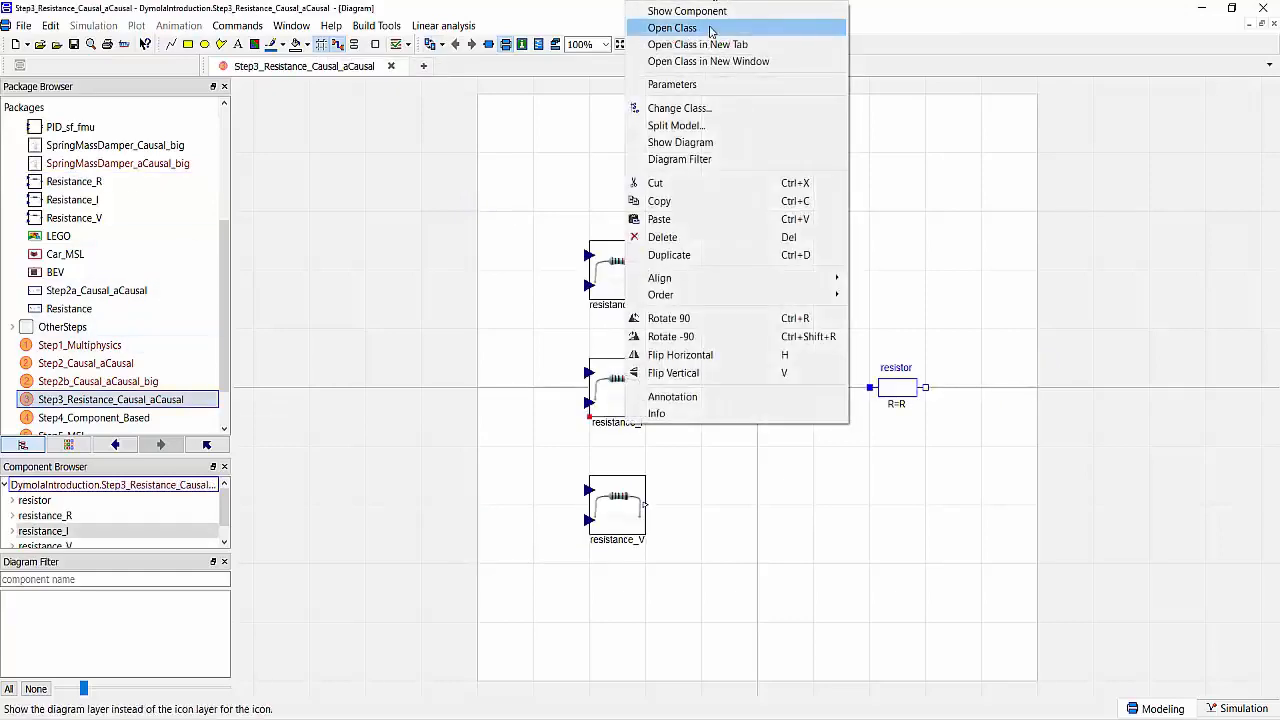
left_click(672, 28)
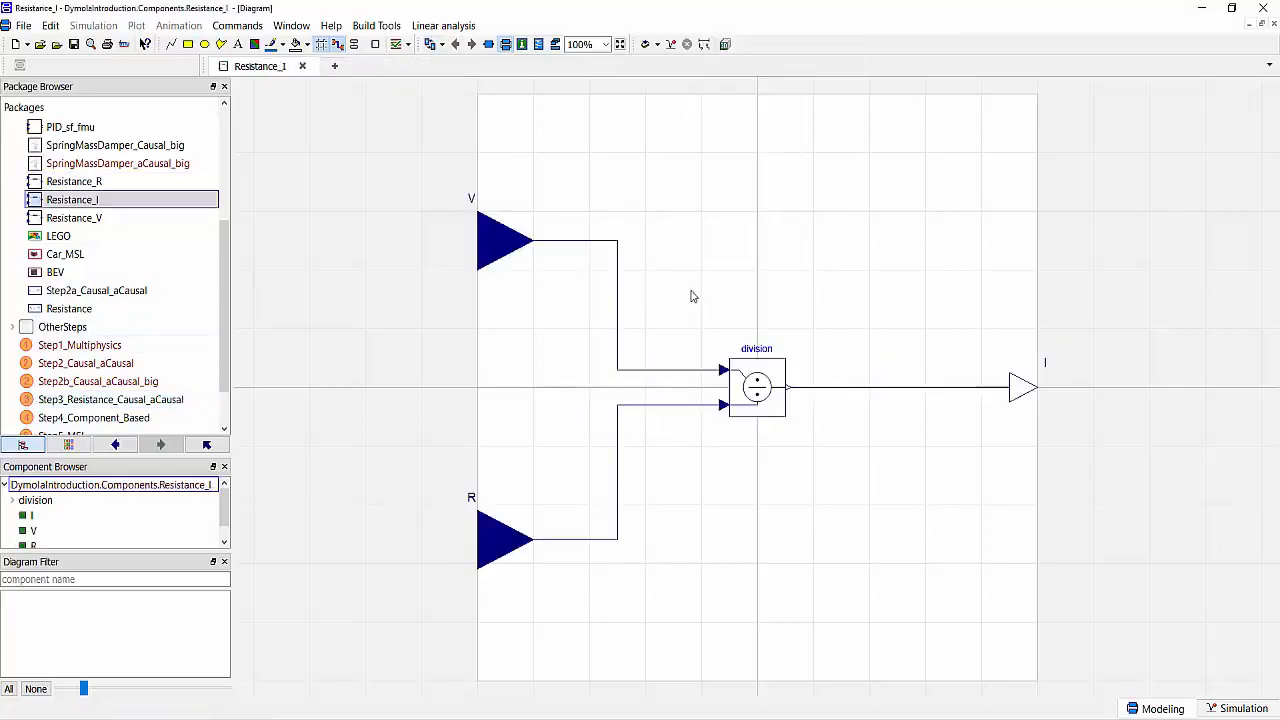
mouse_move(698, 300)
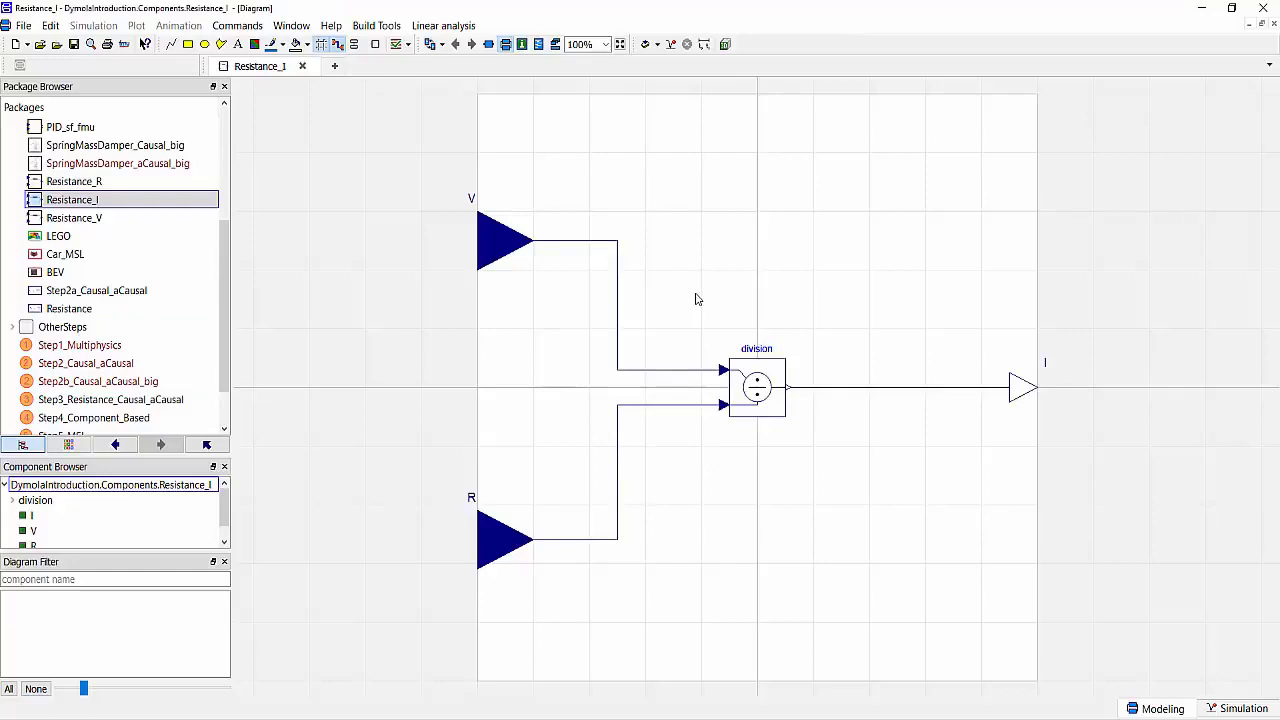
mouse_move(100, 408)
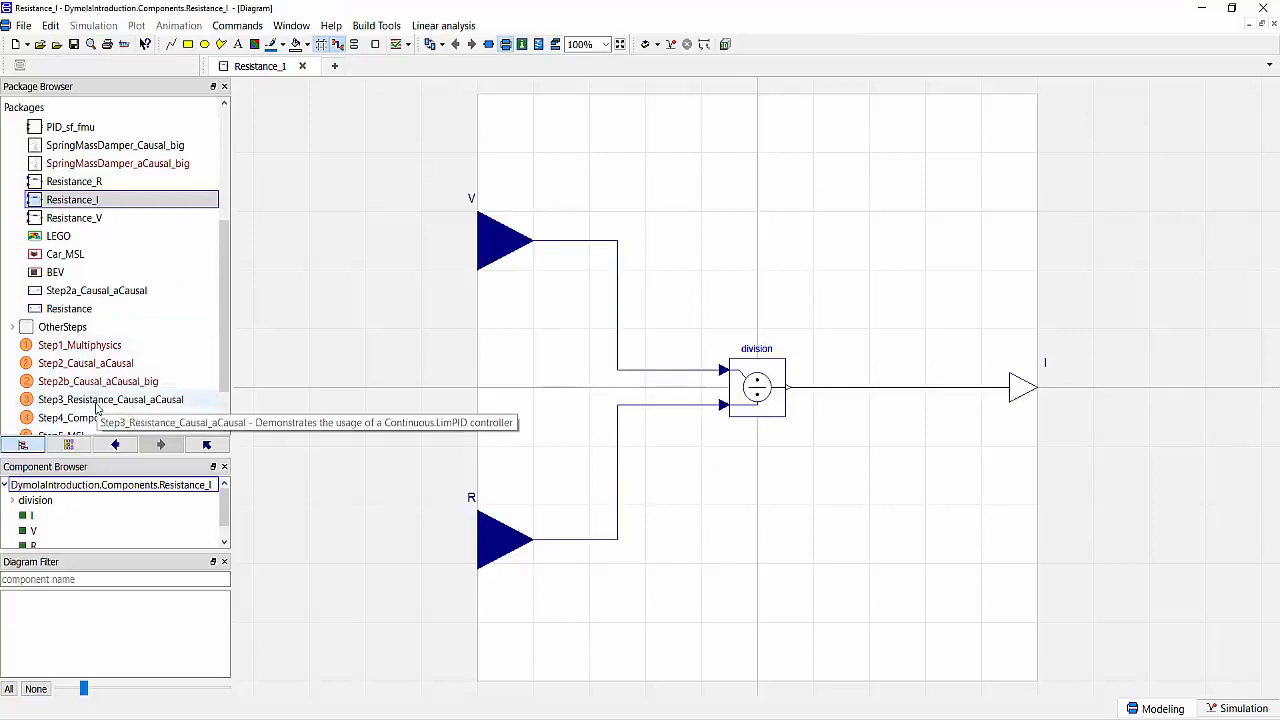
double_click(112, 400)
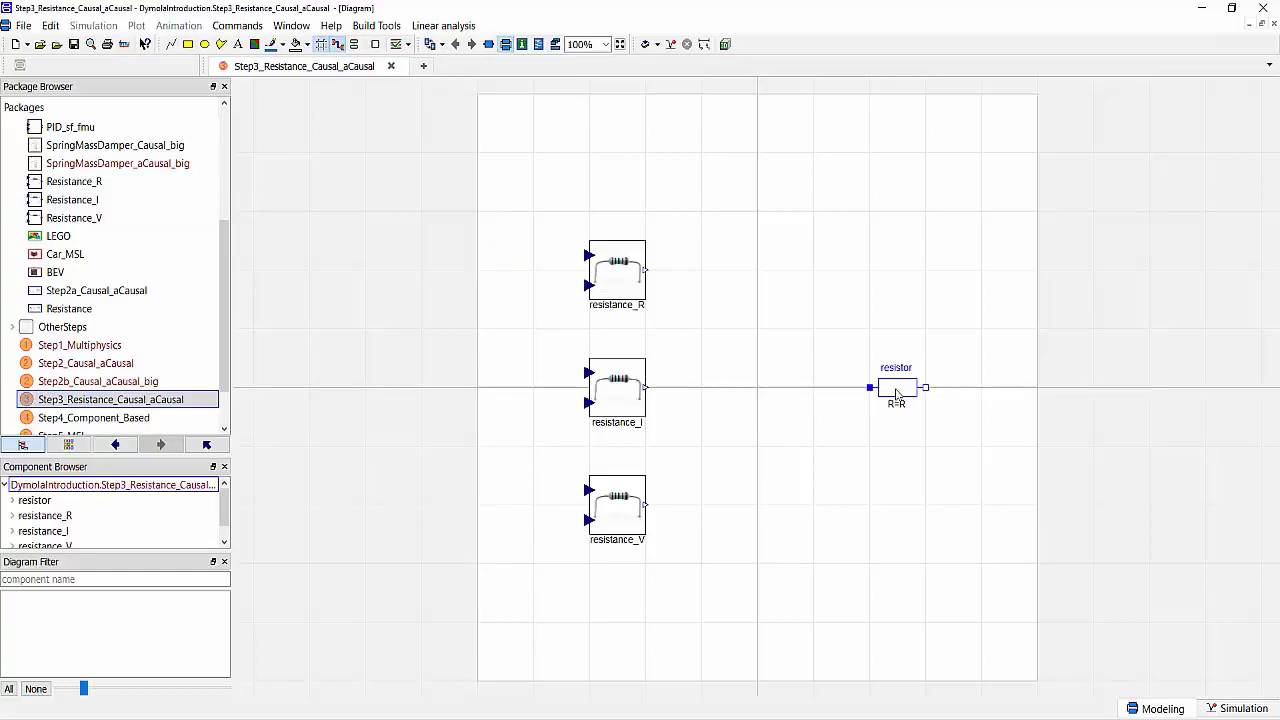
Open the resistor's Modelica.Electrical.Analog.Basic.Resistor definition, then move on to Step4_Component_Based.
right_click(896, 388)
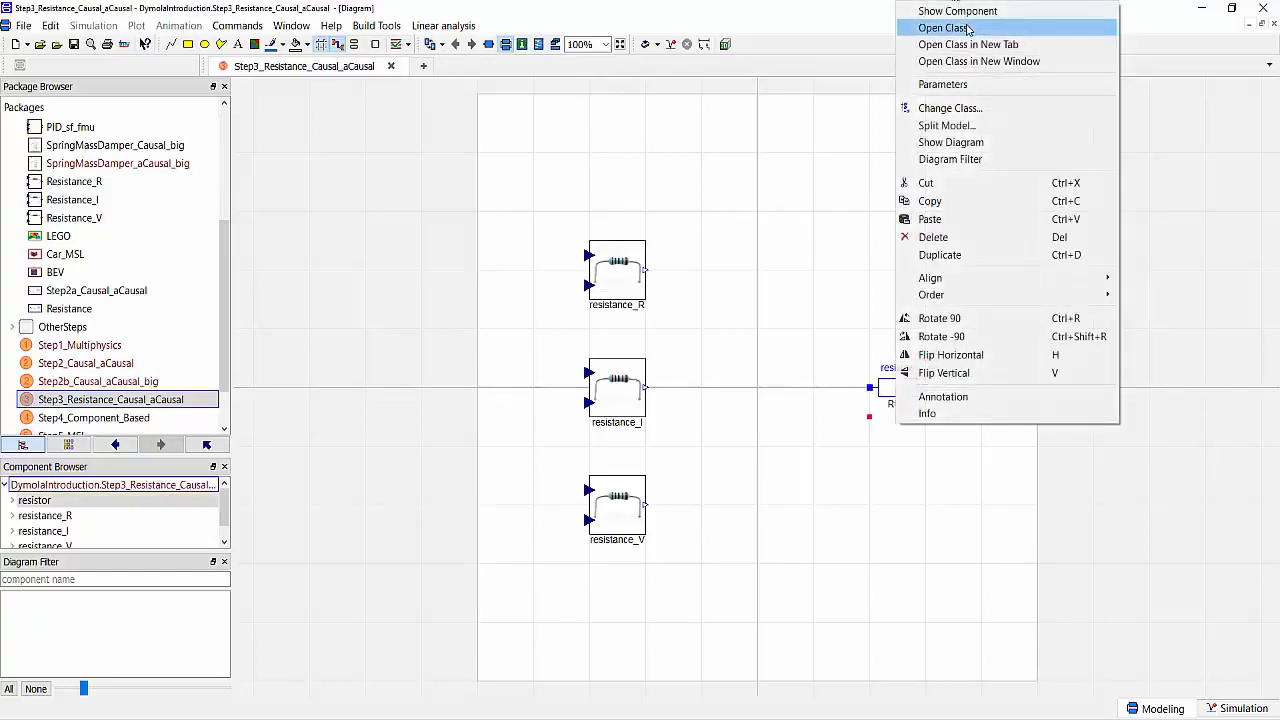
left_click(944, 28)
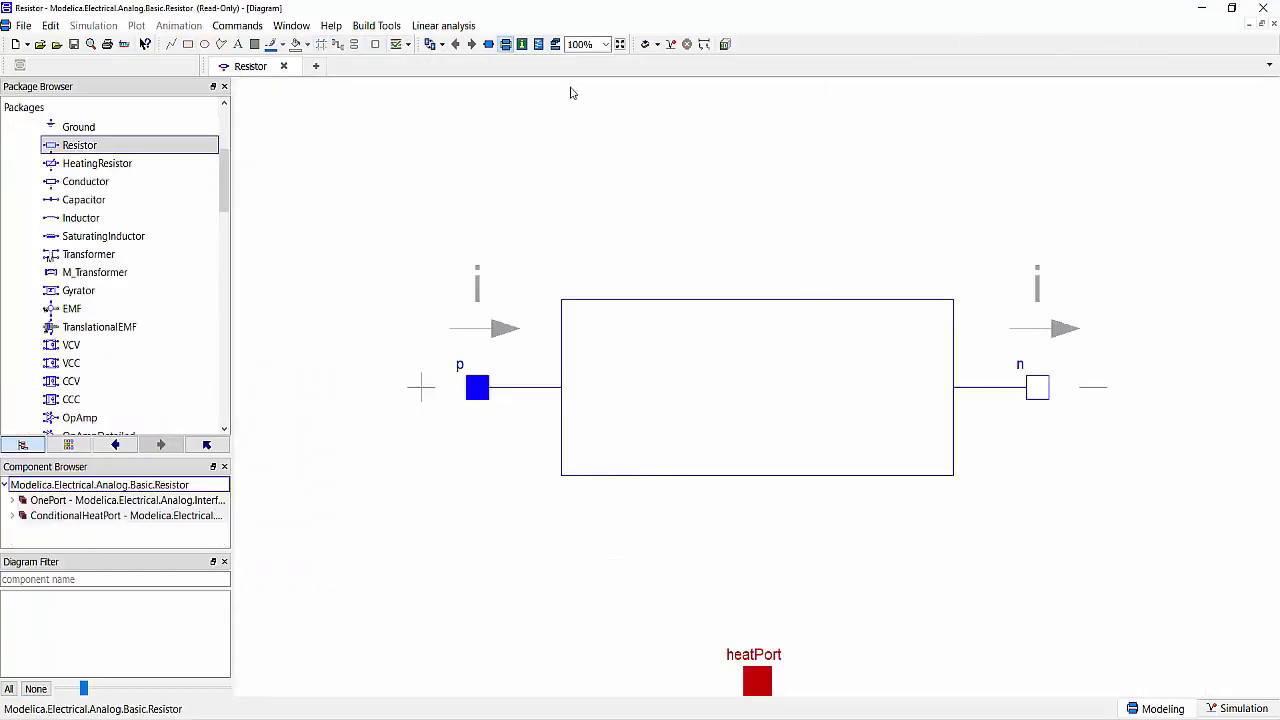
left_click(272, 92)
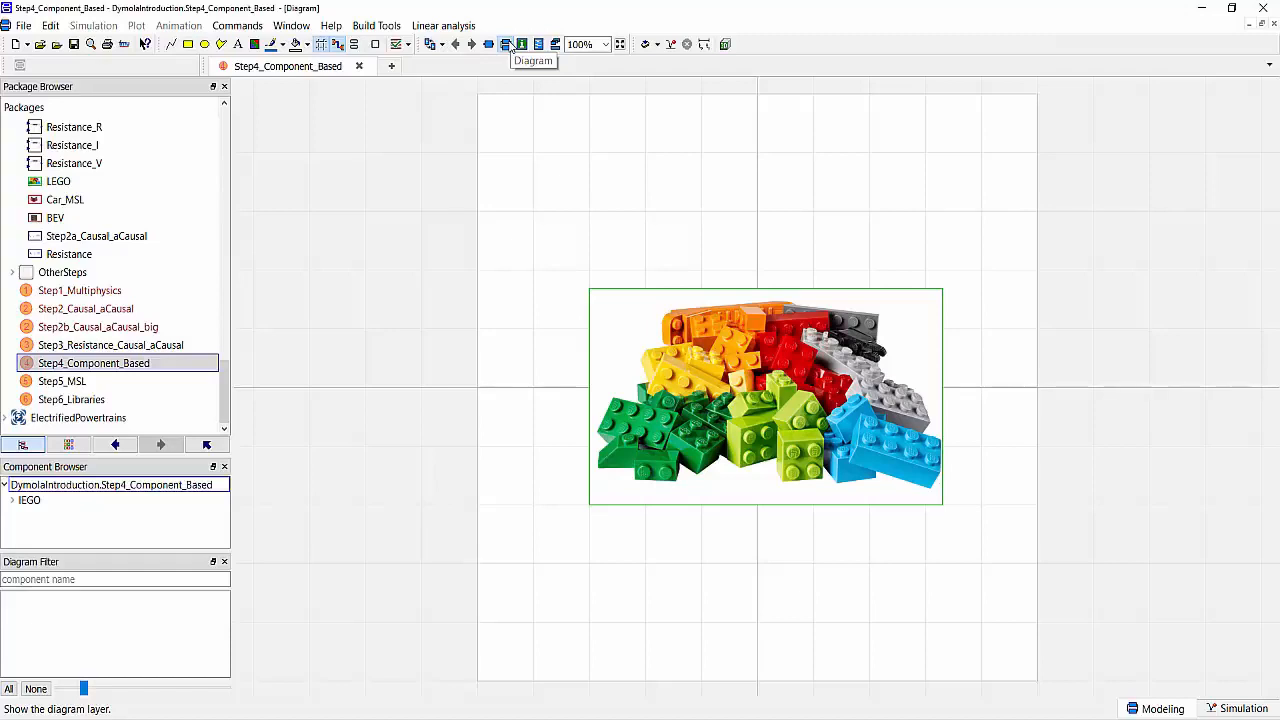
mouse_move(508, 44)
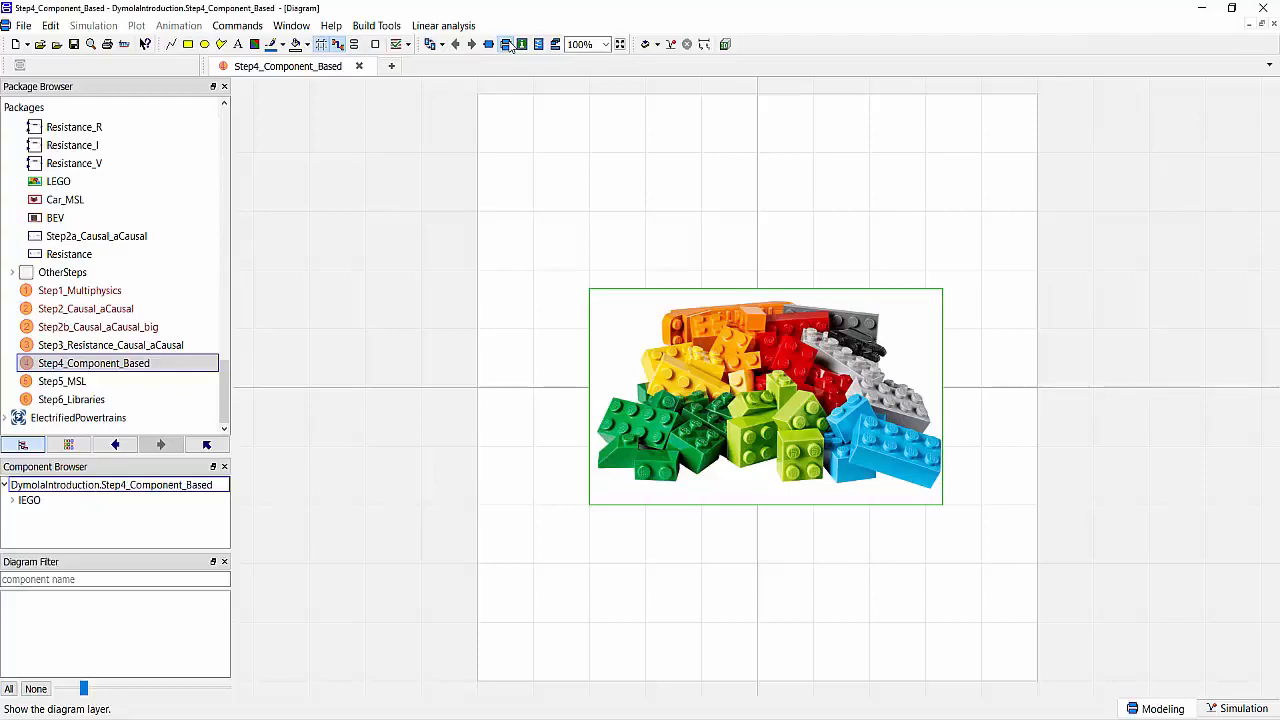
Open the LEGO component's class from Step4_Component_Based via its context menu.
right_click(764, 396)
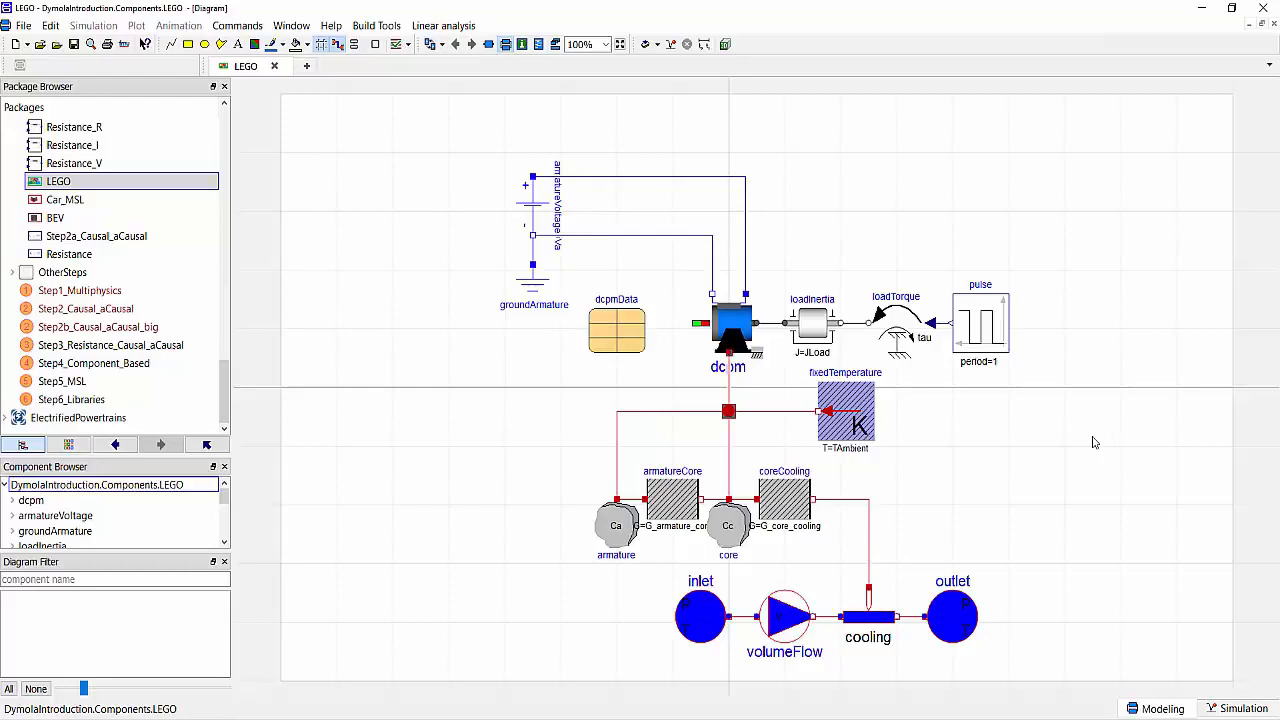
double_click(62, 380)
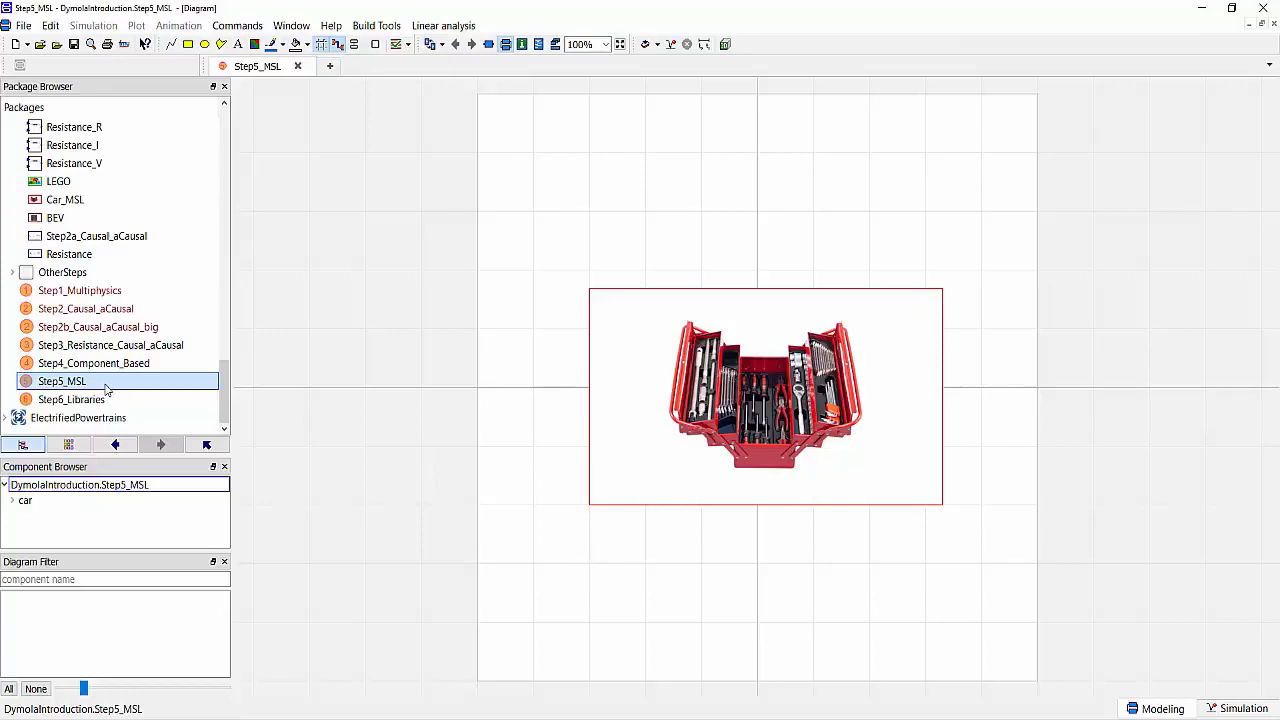
Browse the Modelica library, expanding Electrical > Analog > Basic to show Ground and Resistor, then collapse it.
scroll("up", 3)
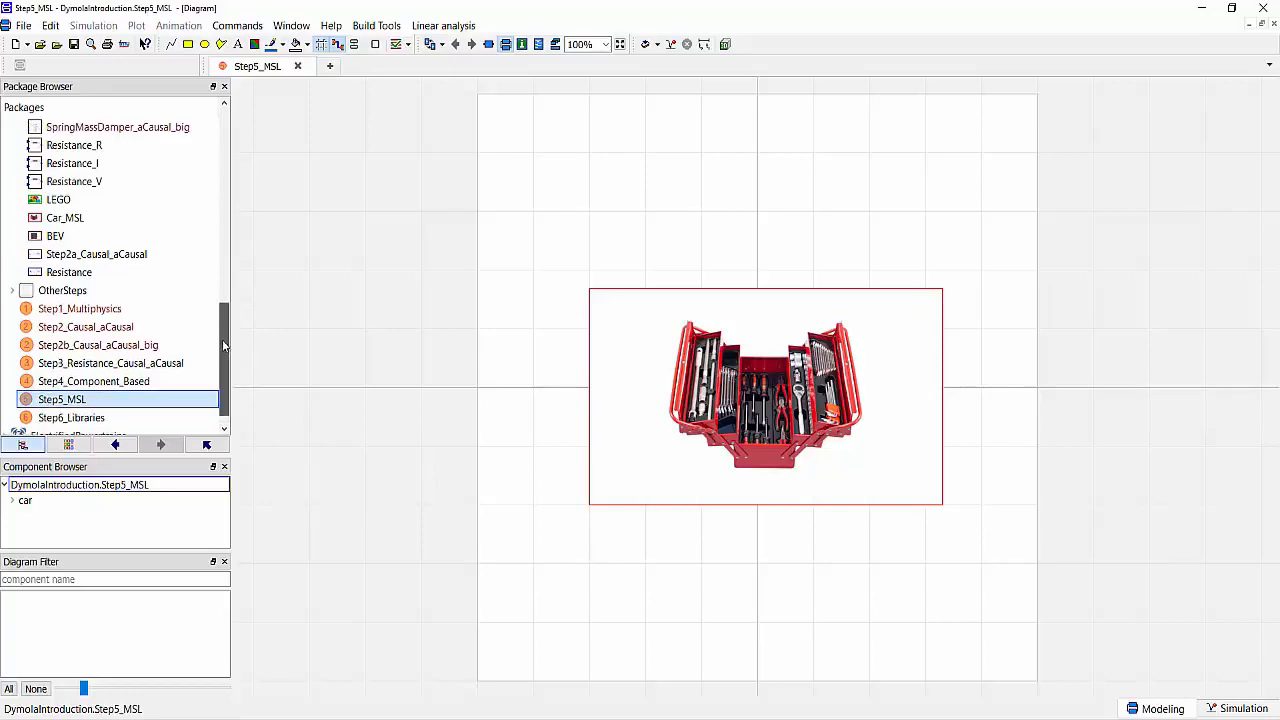
scroll("up", 3)
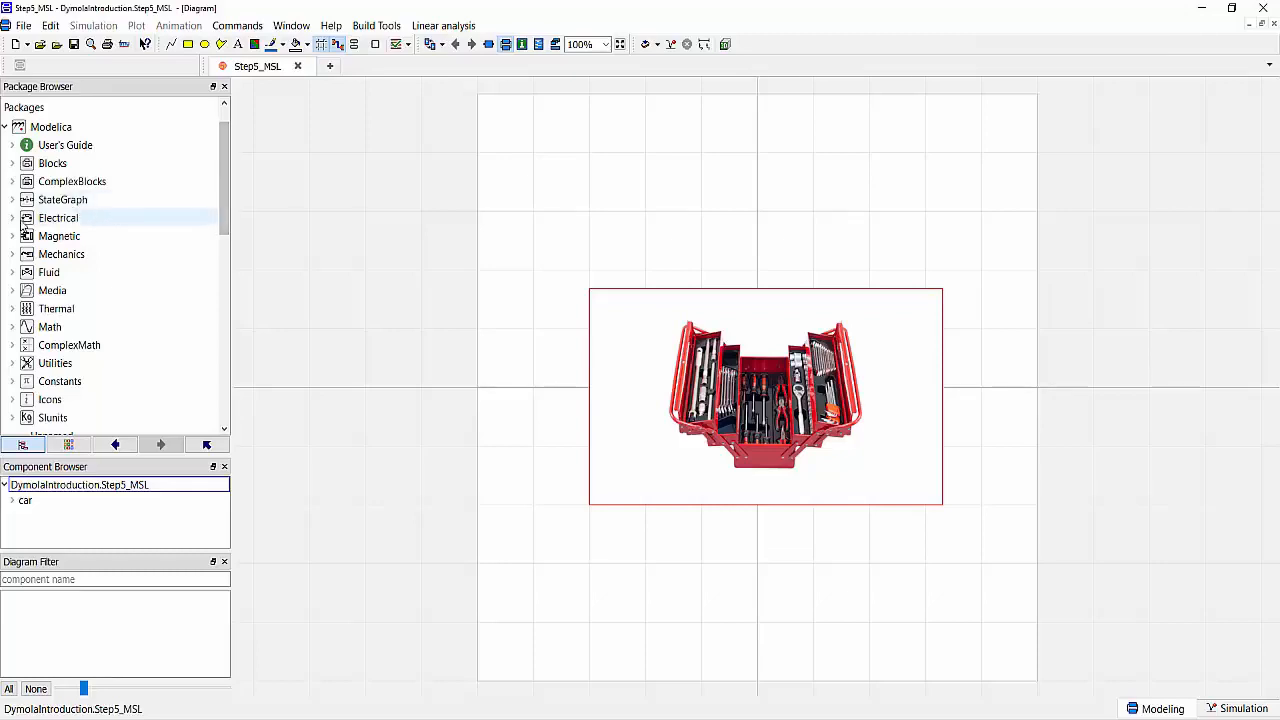
left_click(12, 218)
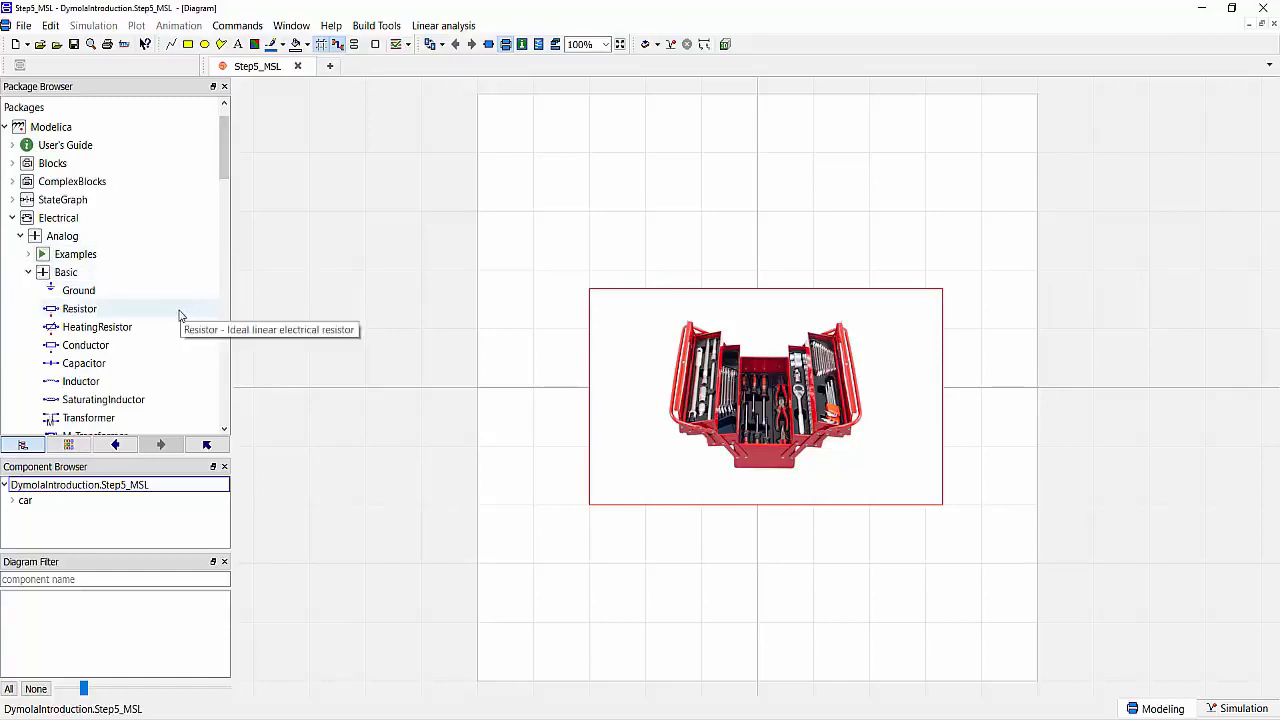
mouse_move(154, 364)
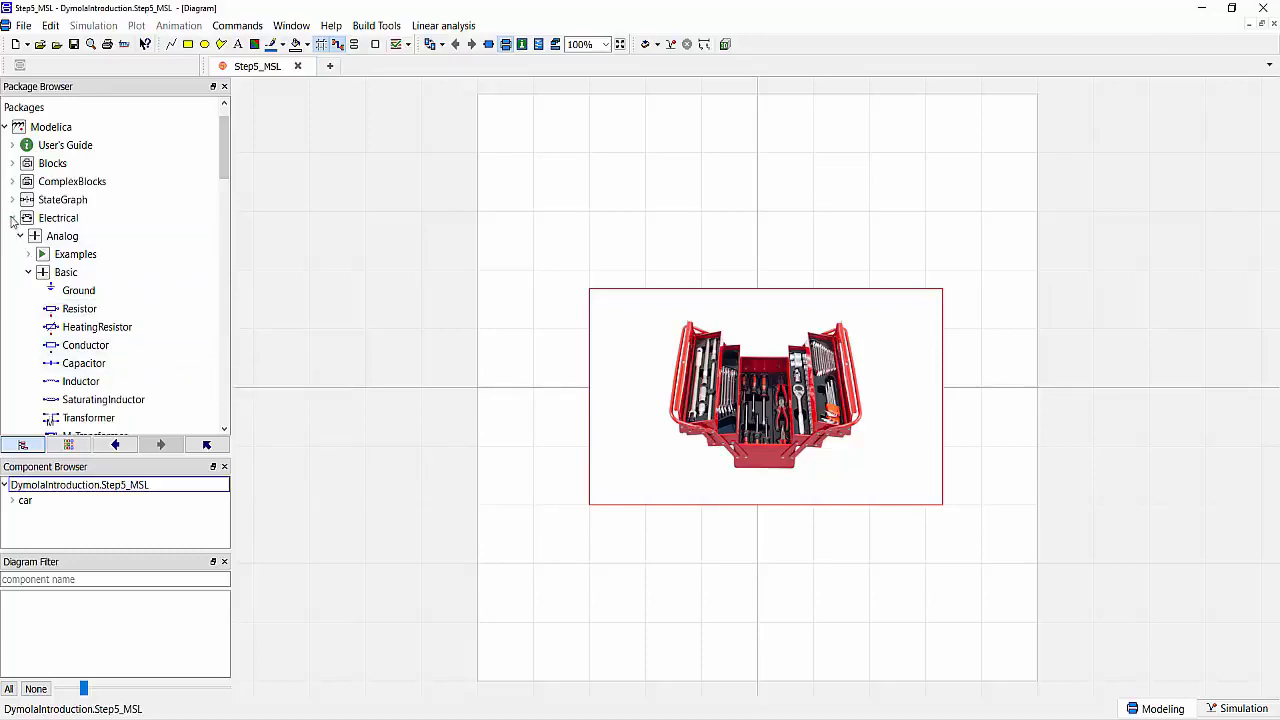
left_click(20, 216)
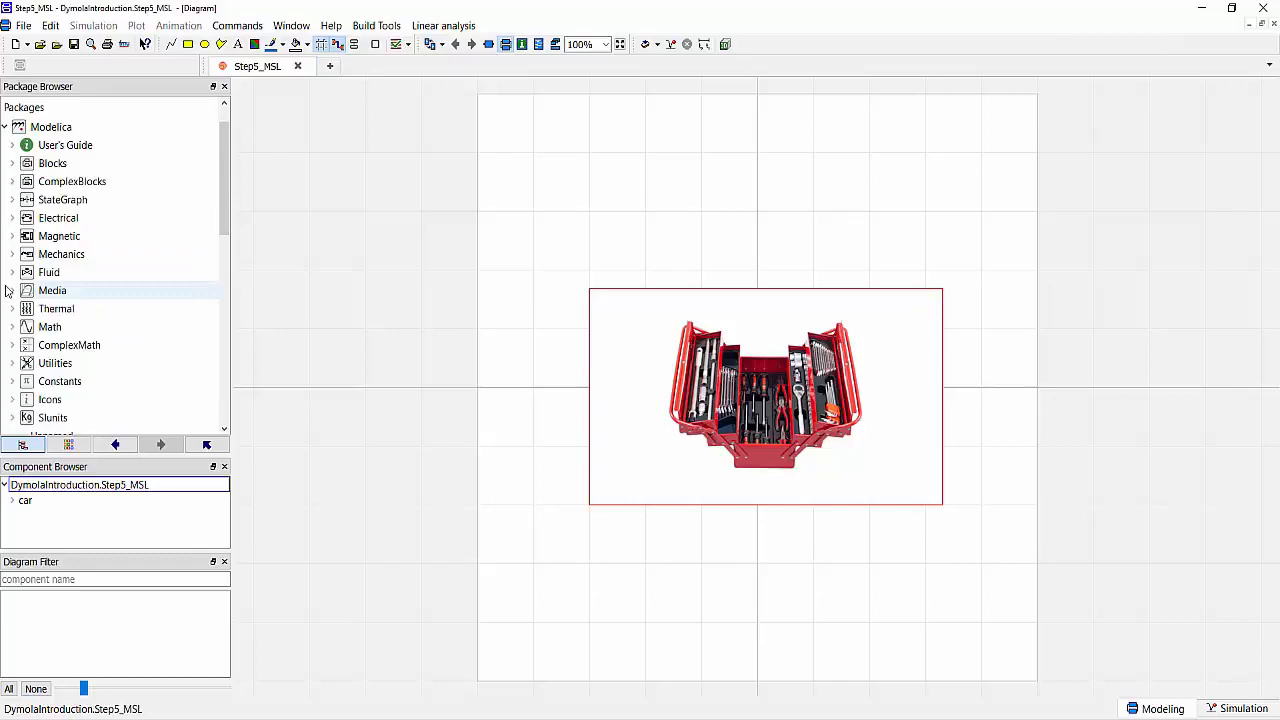
mouse_move(52, 290)
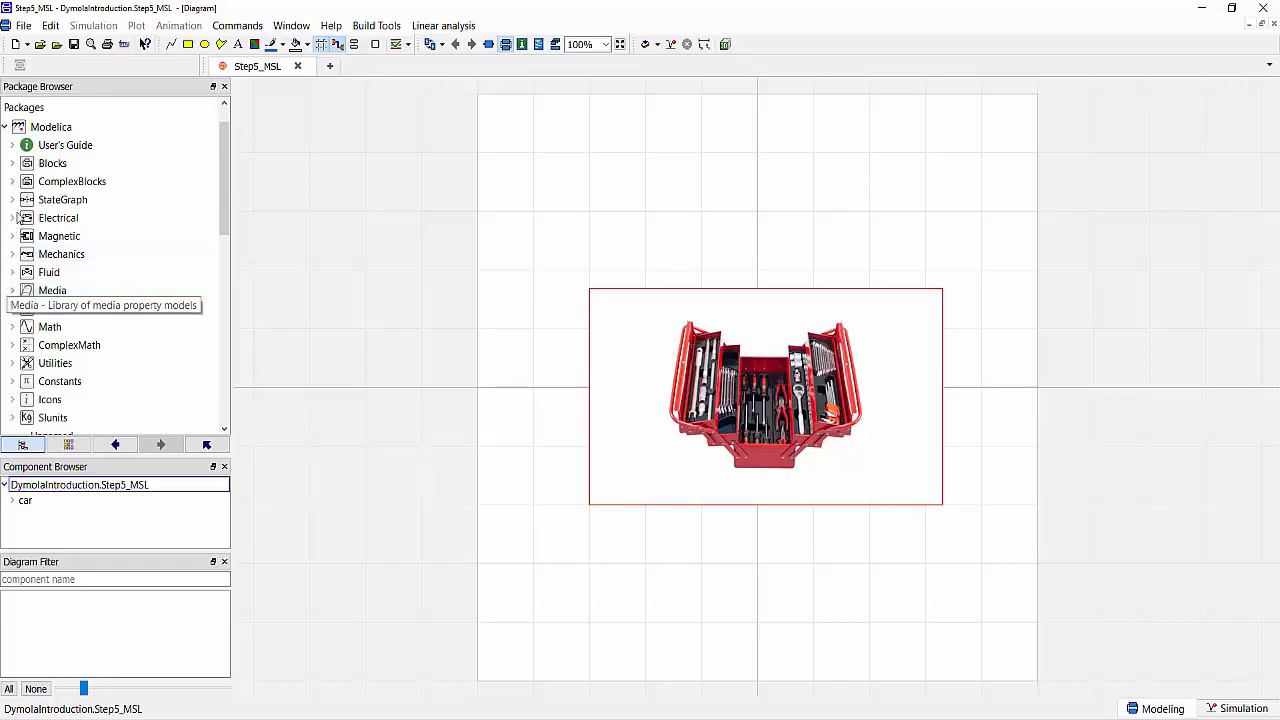
mouse_move(62, 254)
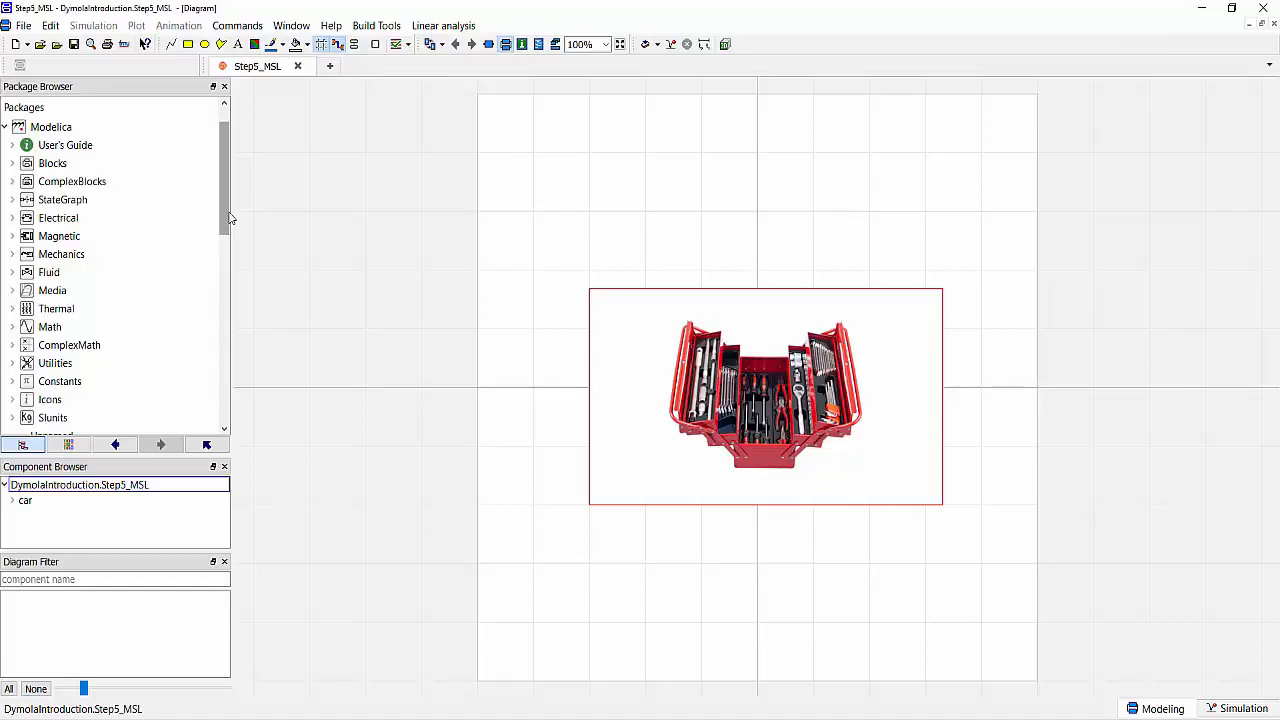
Open Step6_Libraries from the Package Browser, showing the tool-cabinet picture.
double_click(72, 400)
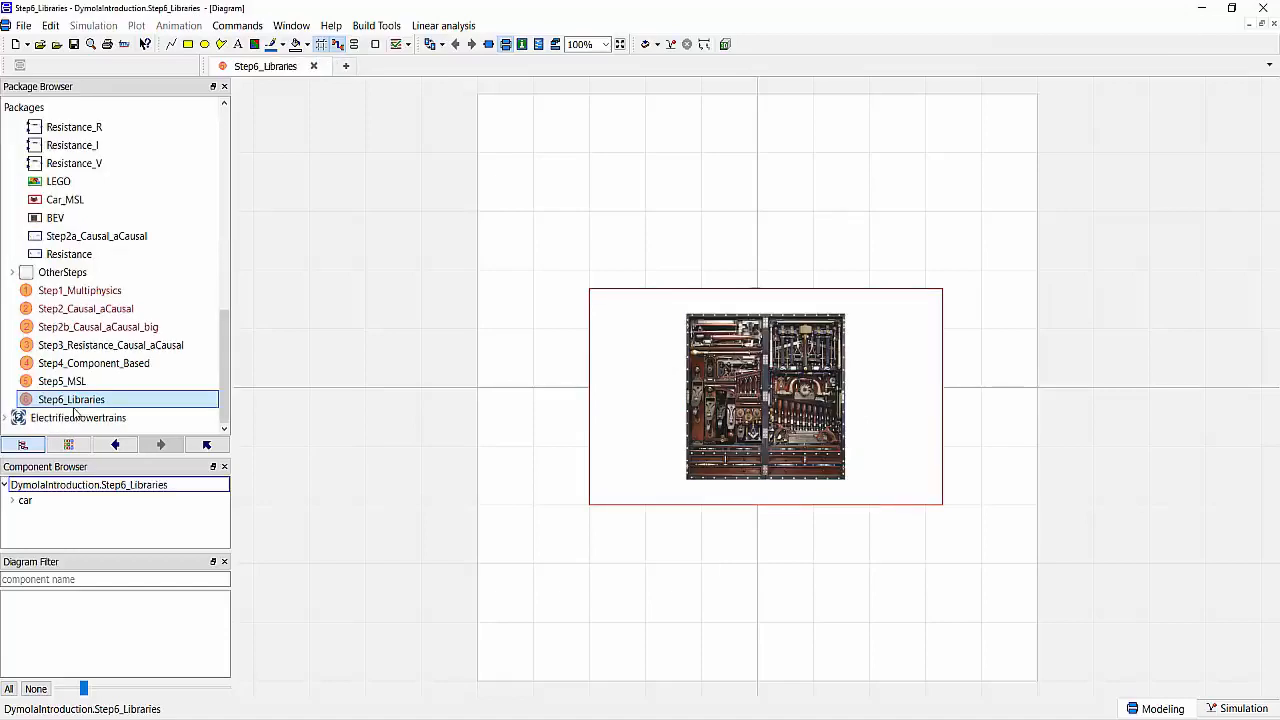